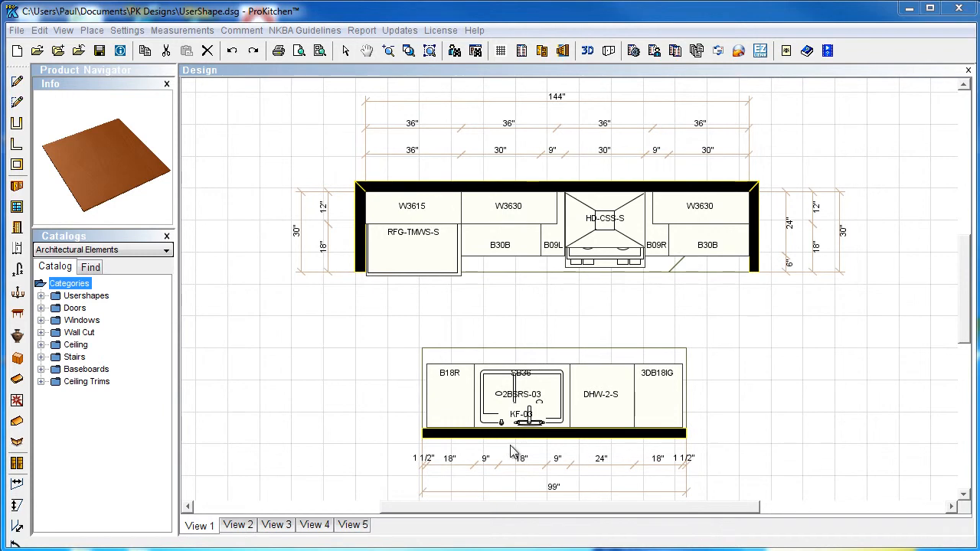
{"action": "mouse_move", "coordinate": [437, 468]}
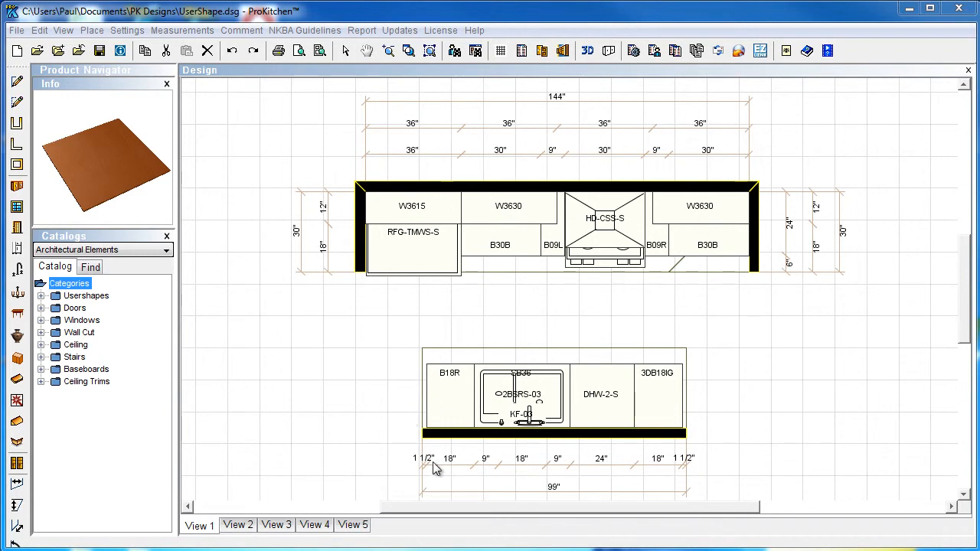
{"action": "mouse_move", "coordinate": [668, 431]}
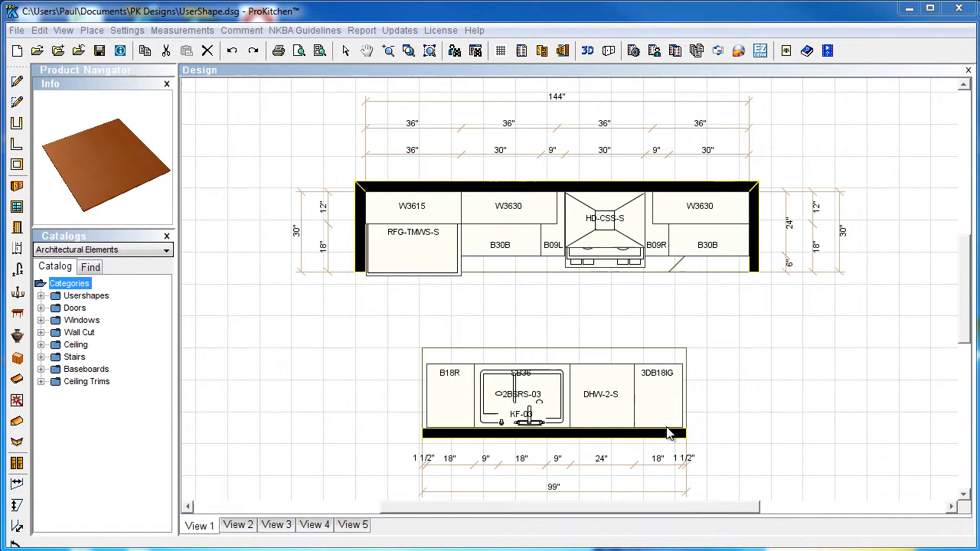
{"action": "mouse_move", "coordinate": [628, 321]}
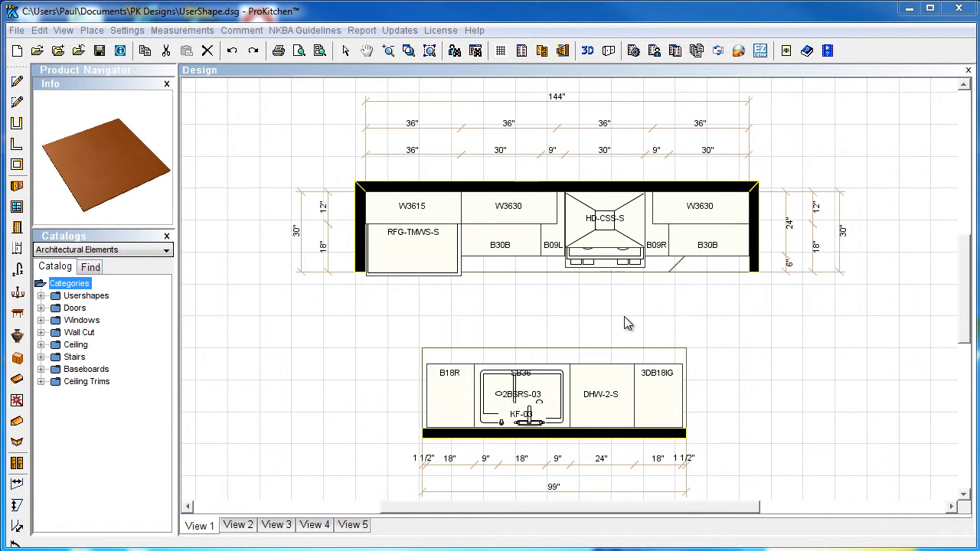
{"action": "mouse_move", "coordinate": [655, 208]}
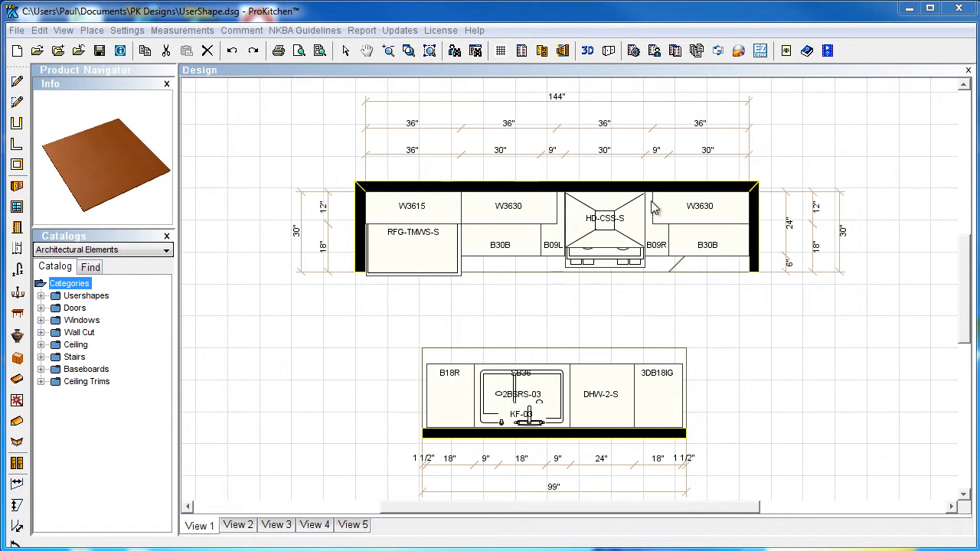
{"action": "mouse_move", "coordinate": [642, 208]}
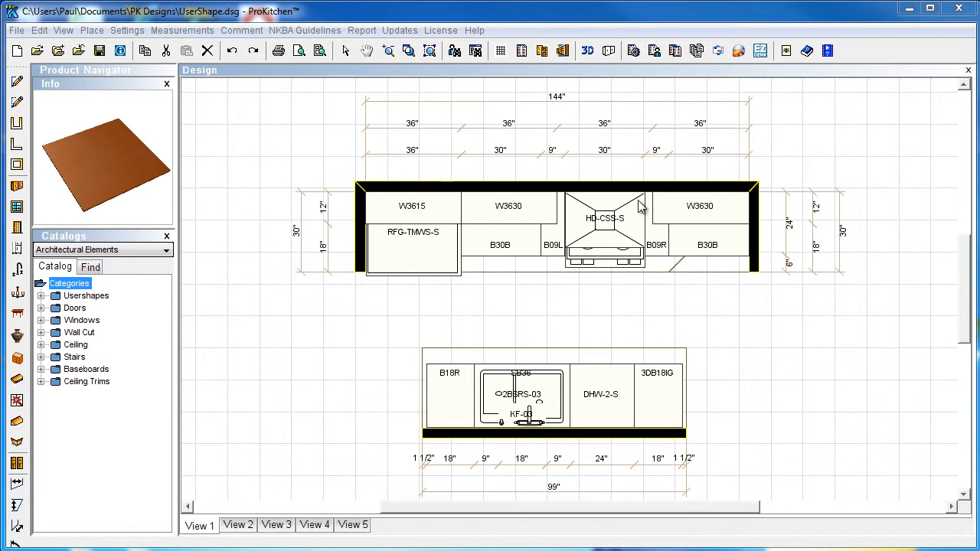
{"action": "mouse_move", "coordinate": [673, 291]}
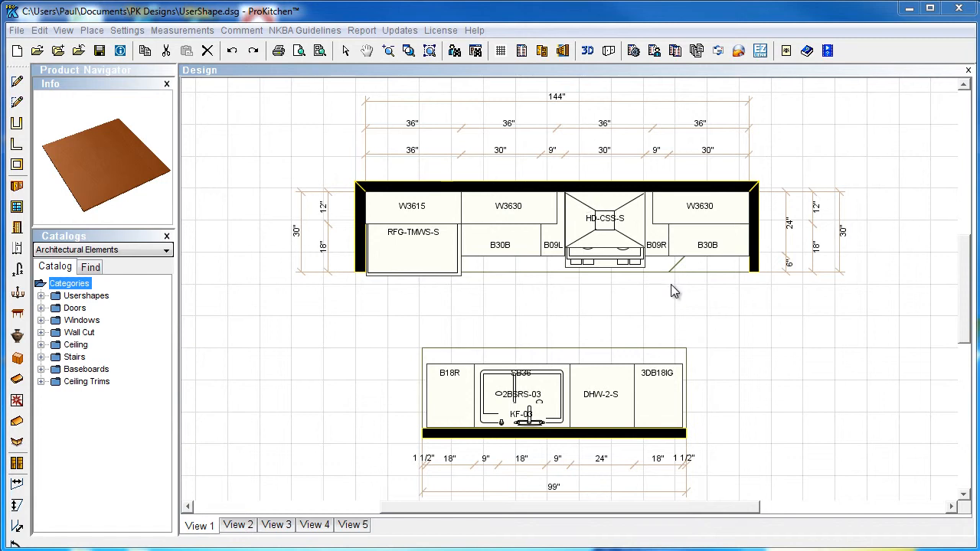
{"action": "mouse_move", "coordinate": [127, 346]}
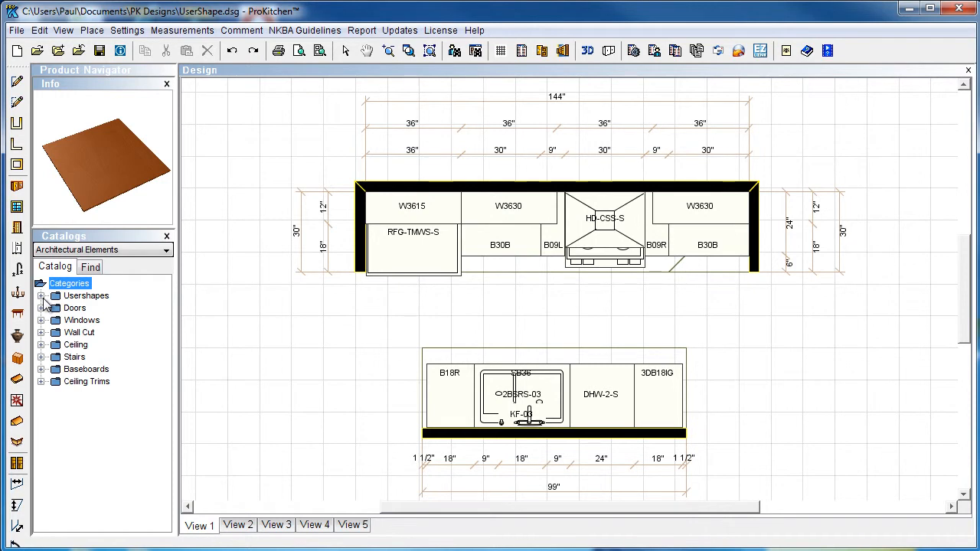
{"action": "mouse_move", "coordinate": [44, 307]}
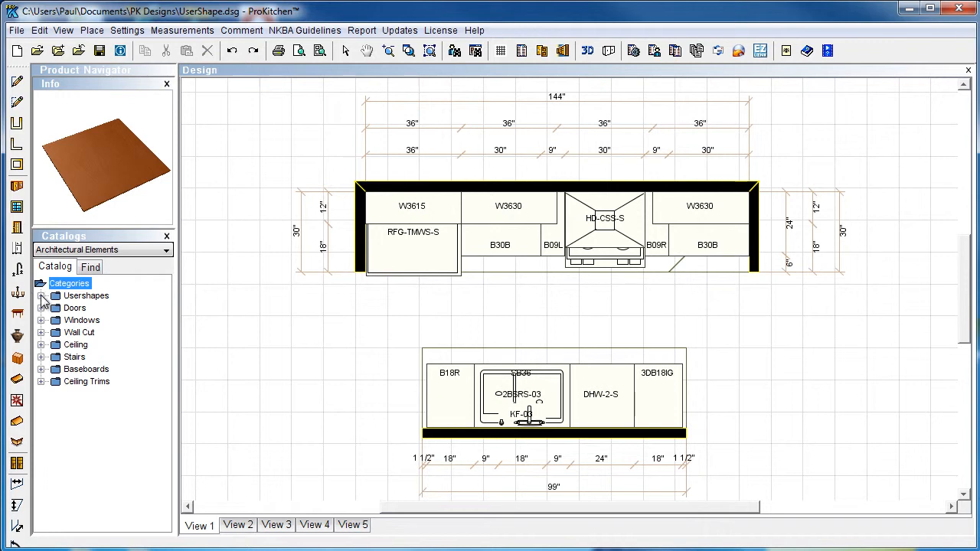
Step: Expand the Usershapes catalog category and bring up the product chooser listing floor and wall user shapes
{"action": "left_click", "coordinate": [43, 295]}
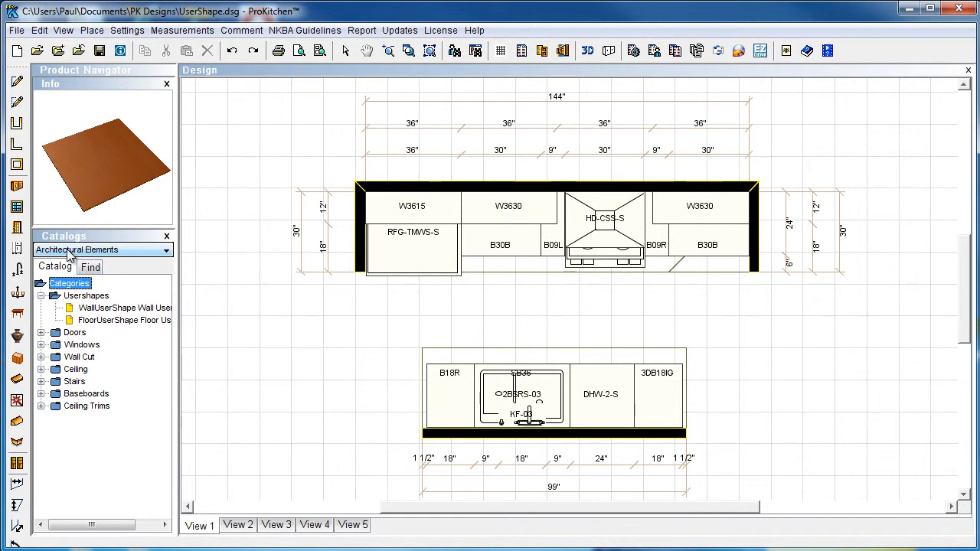
{"action": "left_click", "coordinate": [165, 252]}
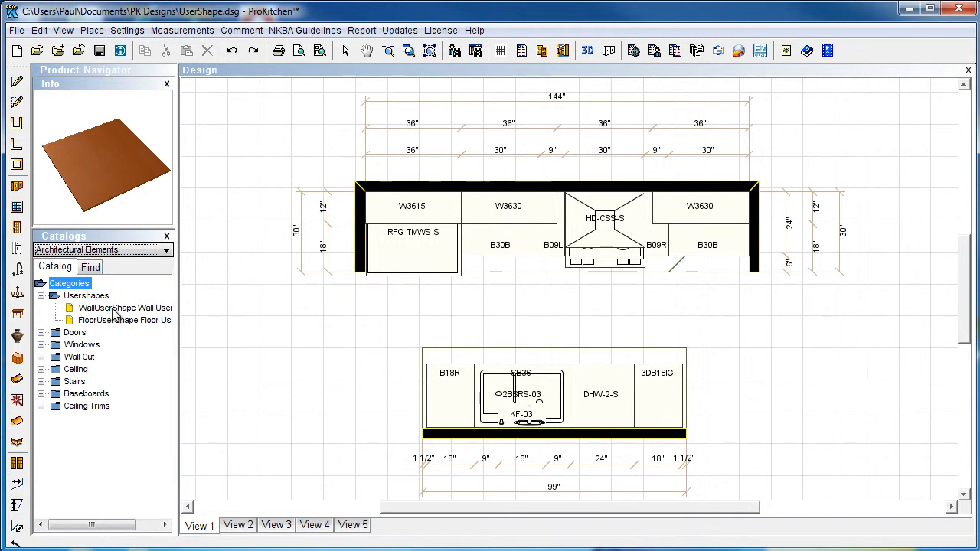
{"action": "mouse_move", "coordinate": [36, 218]}
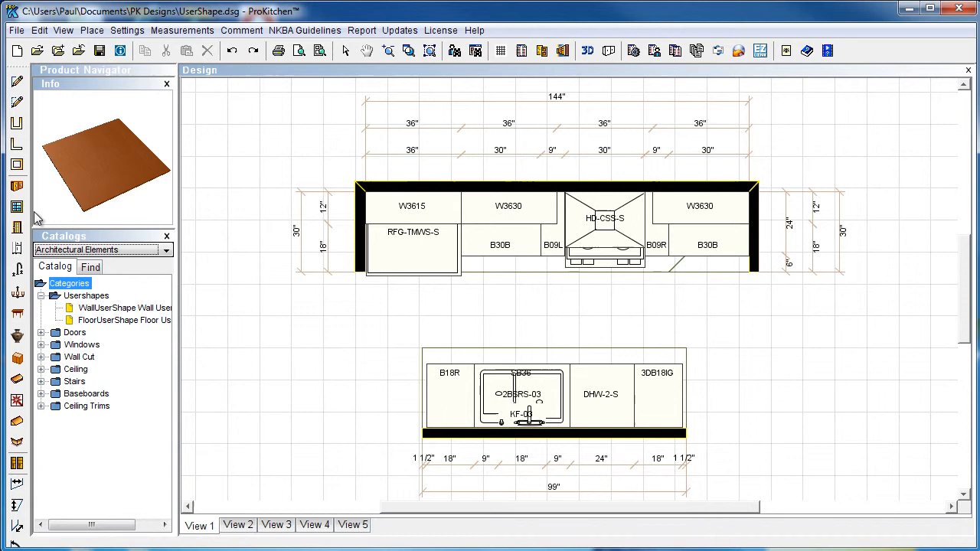
{"action": "mouse_move", "coordinate": [60, 211]}
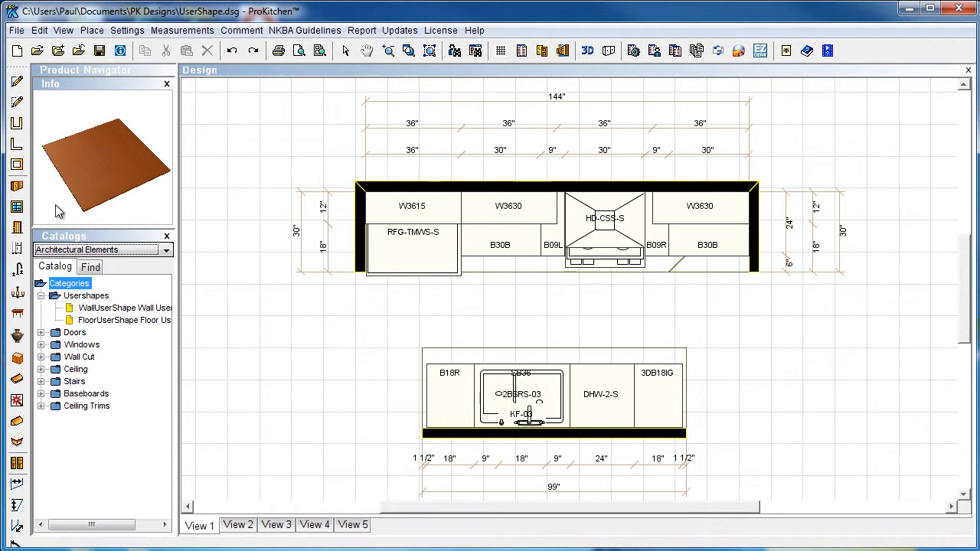
{"action": "mouse_move", "coordinate": [17, 206]}
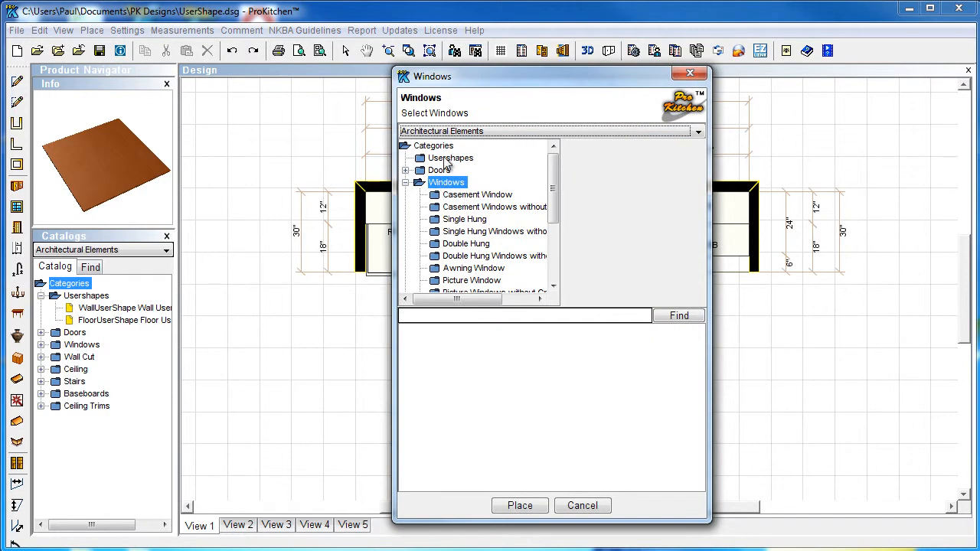
{"action": "left_click", "coordinate": [450, 158]}
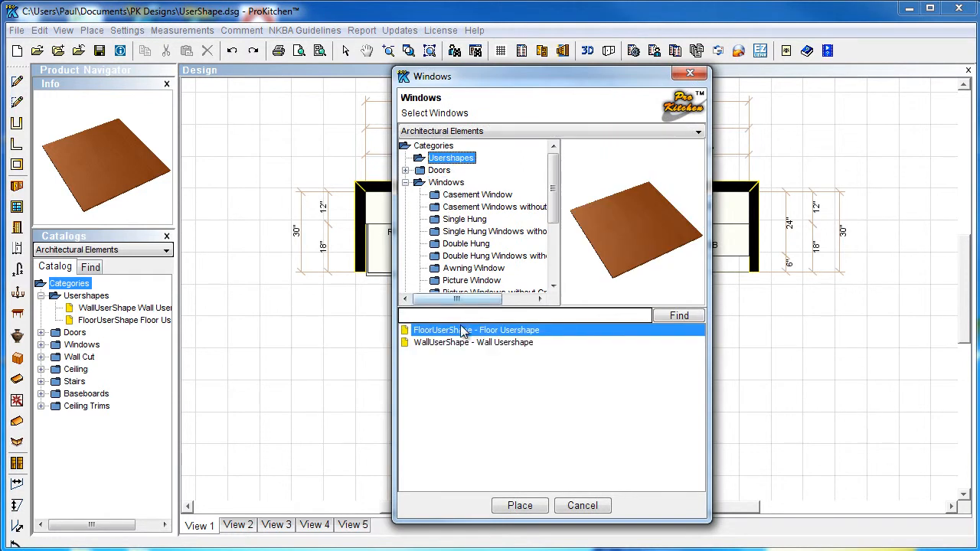
{"action": "mouse_move", "coordinate": [456, 349]}
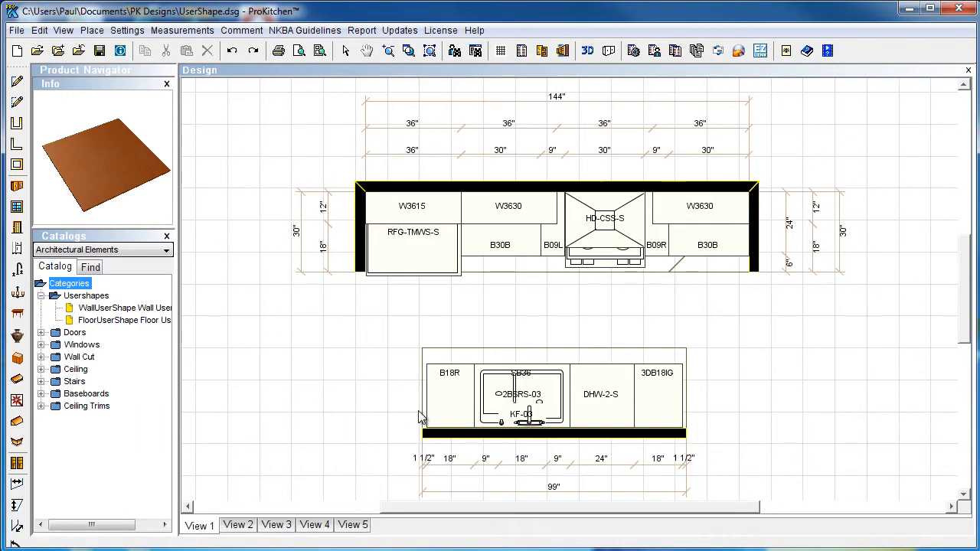
{"action": "mouse_move", "coordinate": [248, 329]}
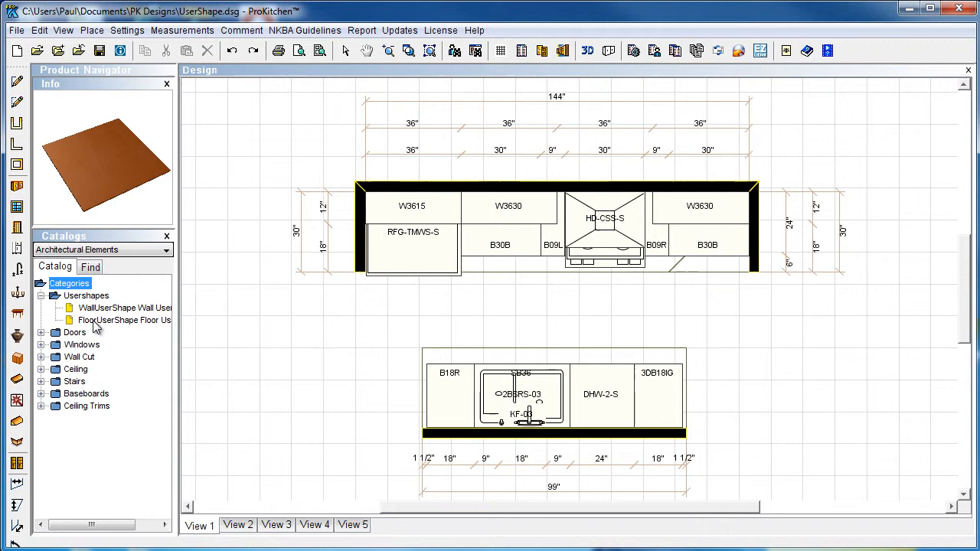
Step: Place a FloorUserShape left of the lower cabinets and set it 103" wide, 18" deep, 1 1/2" high
{"action": "left_click", "coordinate": [122, 320]}
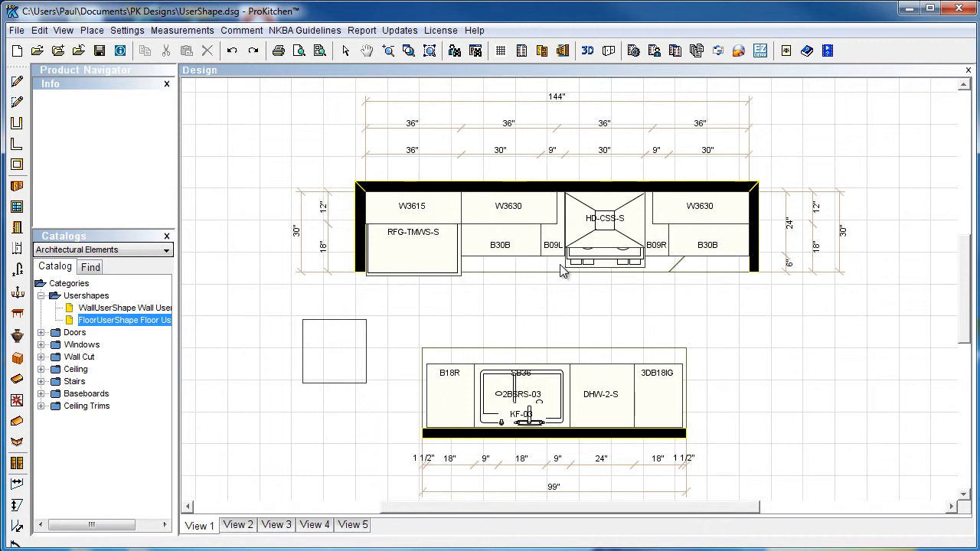
{"action": "mouse_move", "coordinate": [545, 213]}
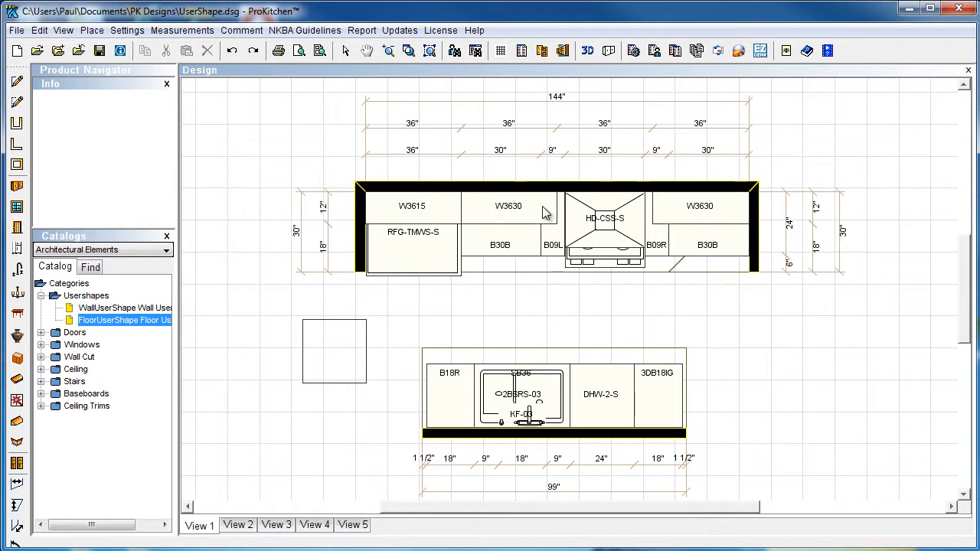
{"action": "mouse_move", "coordinate": [351, 359]}
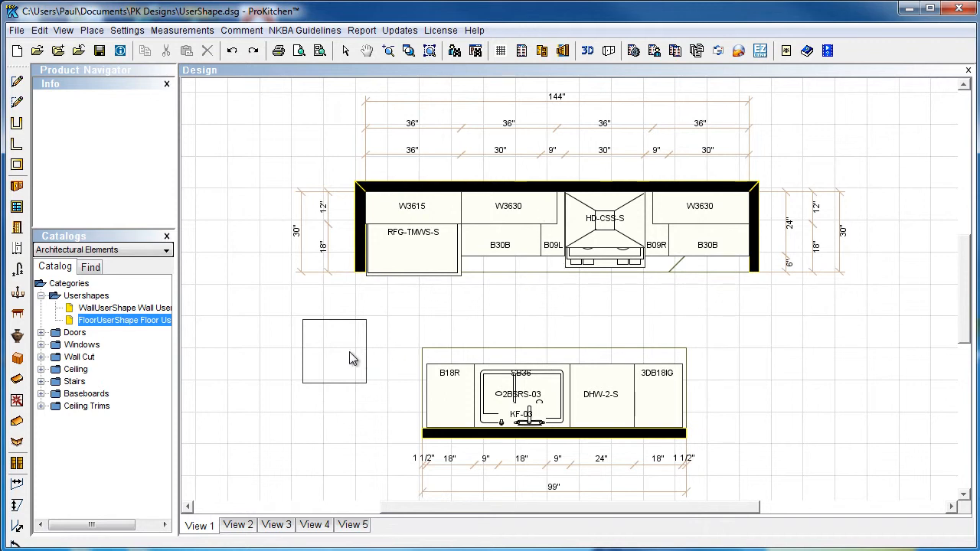
{"action": "right_click", "coordinate": [349, 358]}
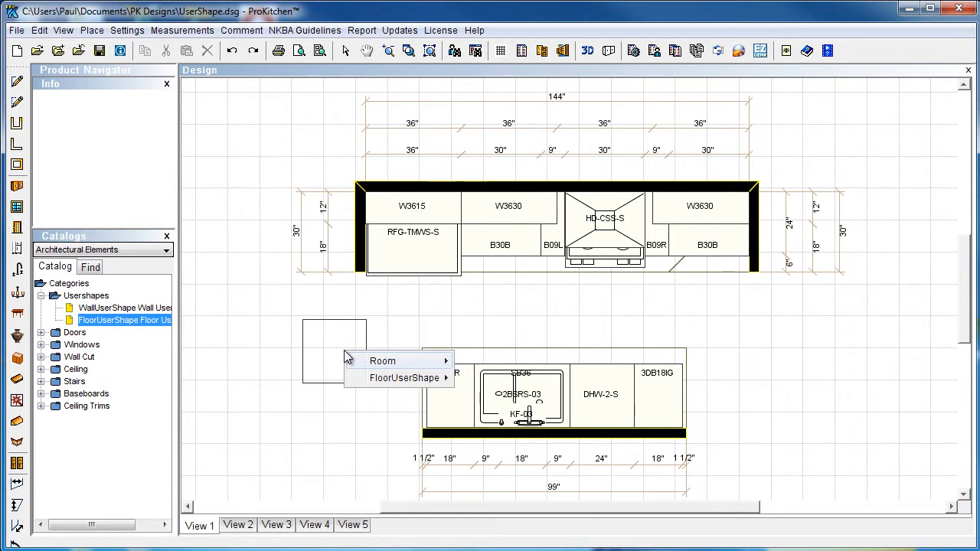
{"action": "mouse_move", "coordinate": [405, 377]}
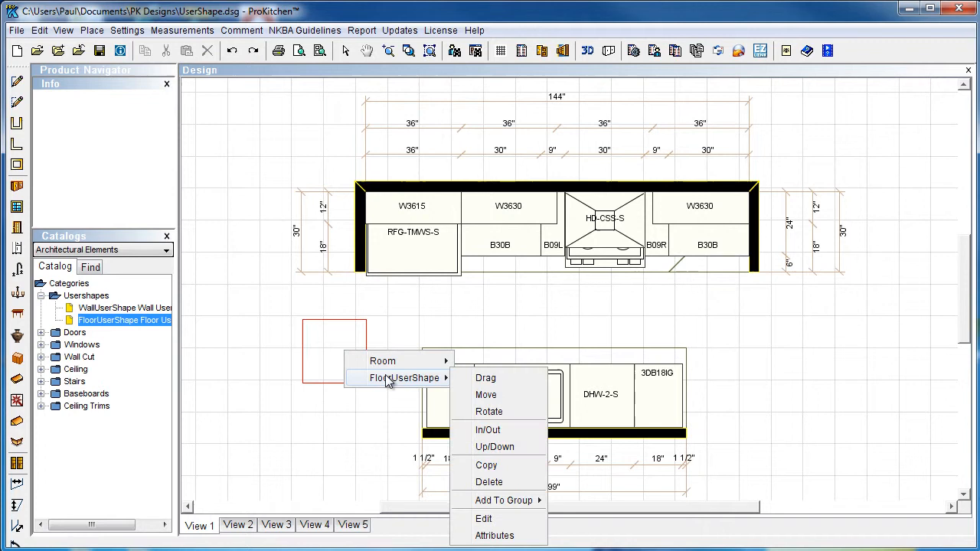
{"action": "left_click", "coordinate": [494, 536]}
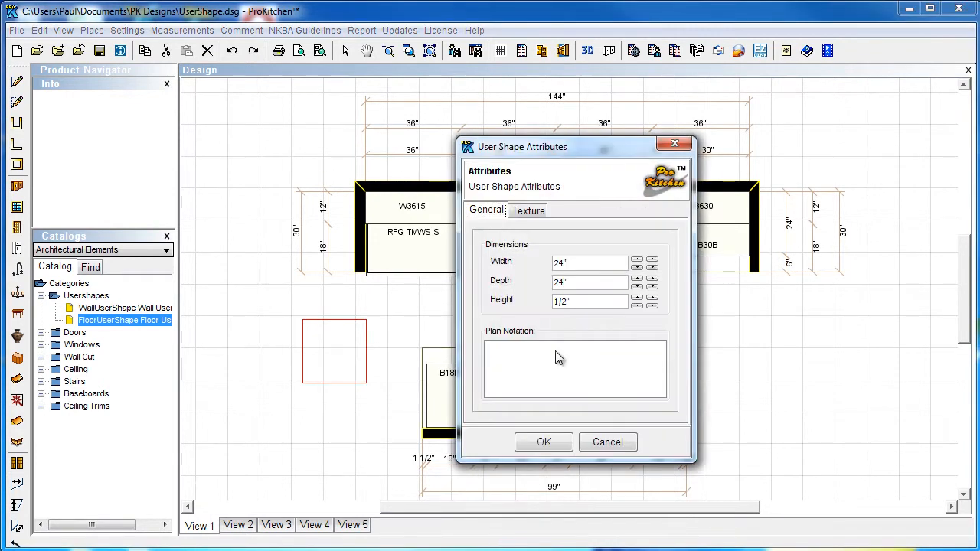
{"action": "left_click", "coordinate": [589, 263]}
{"action": "type", "text": "1"}
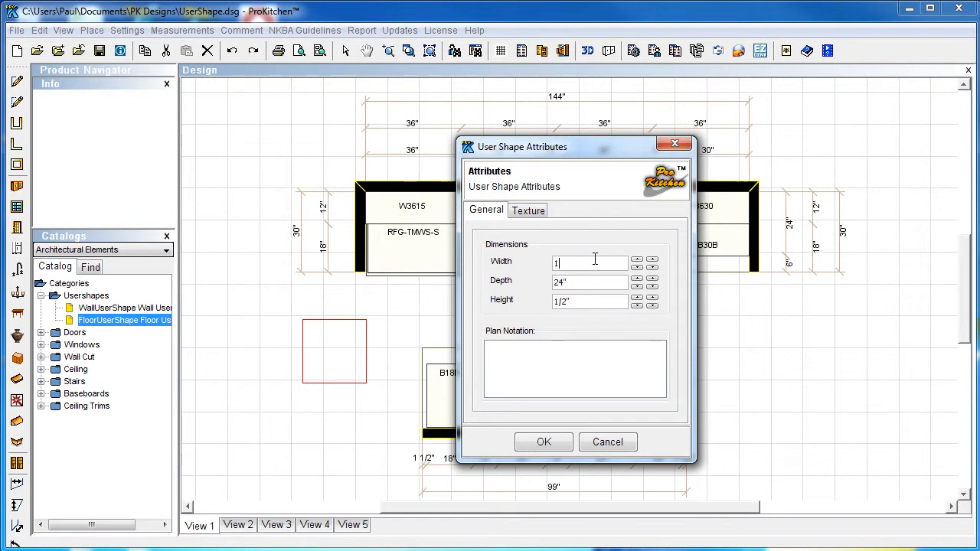
{"action": "type", "text": "03\""}
{"action": "left_click", "coordinate": [590, 282]}
{"action": "type", "text": "18"}
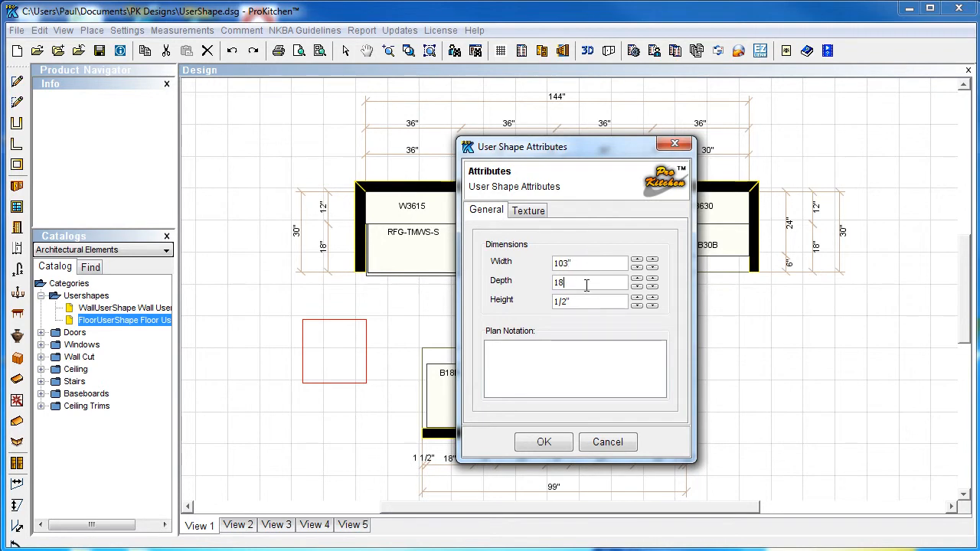
{"action": "left_click", "coordinate": [589, 300]}
{"action": "type", "text": "1 "}
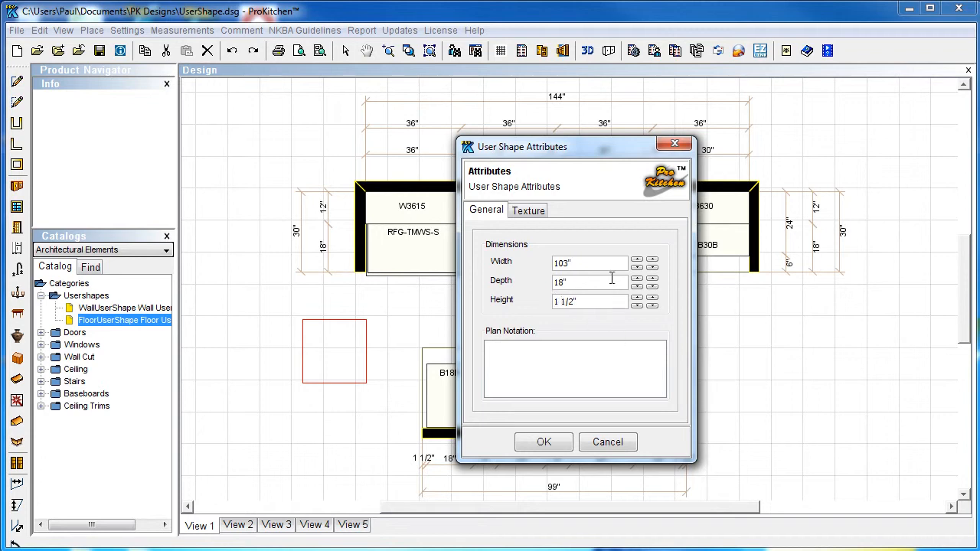
{"action": "left_click", "coordinate": [527, 212]}
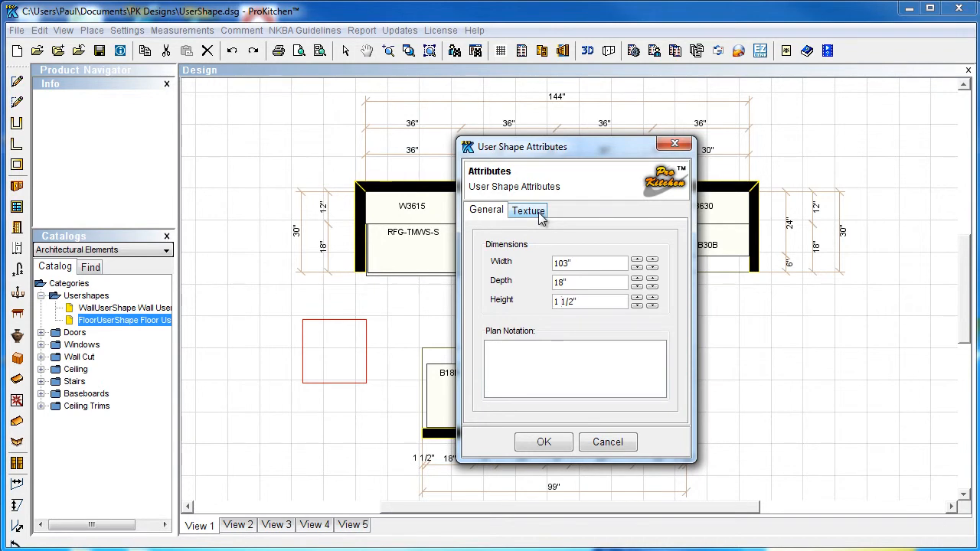
Step: In the Texture settings, choose Sample Catalog as source, then set the texture to As Countertop
{"action": "left_click", "coordinate": [527, 210]}
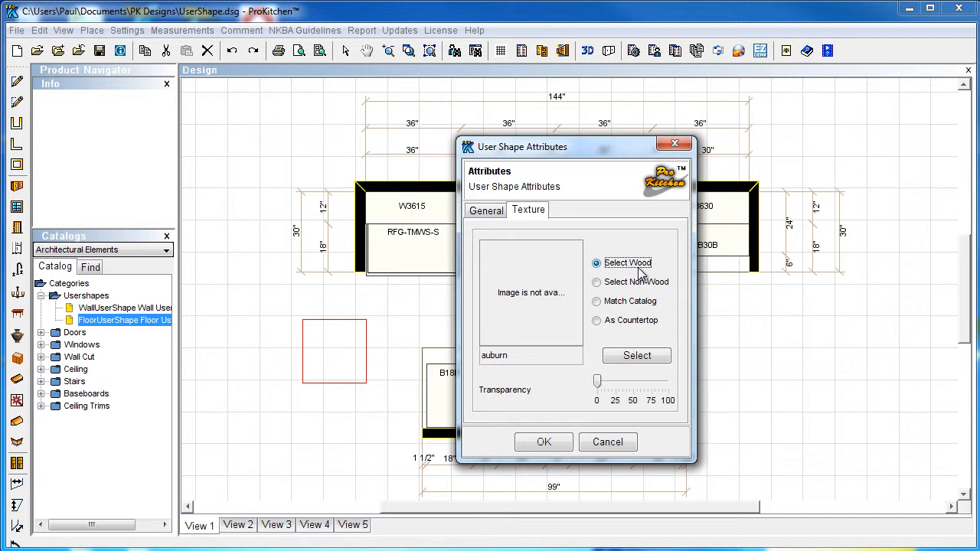
{"action": "mouse_move", "coordinate": [732, 246]}
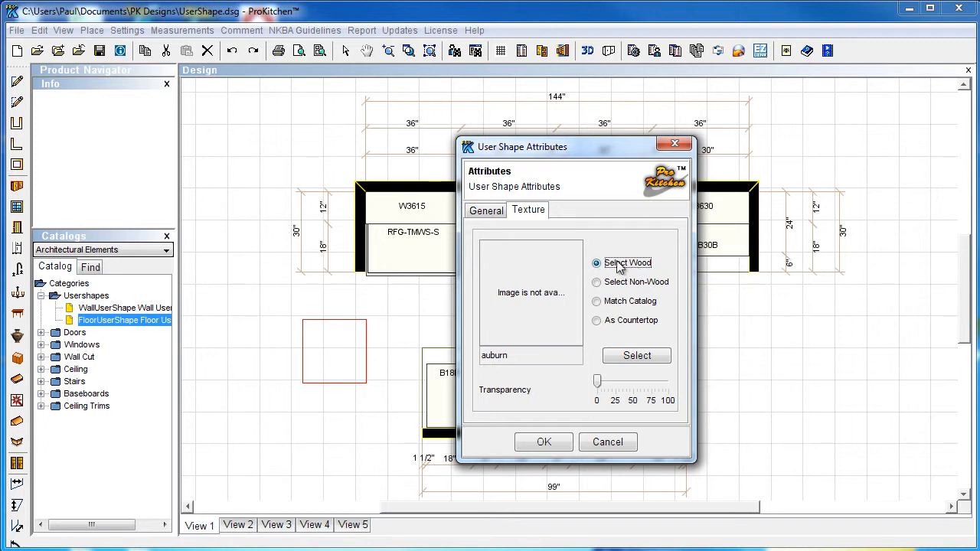
{"action": "mouse_move", "coordinate": [536, 284]}
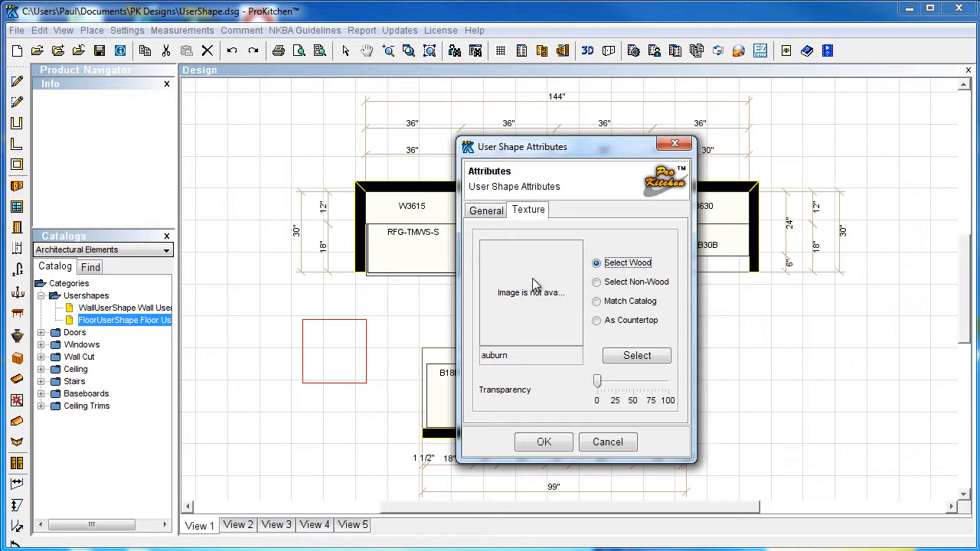
{"action": "mouse_move", "coordinate": [624, 285]}
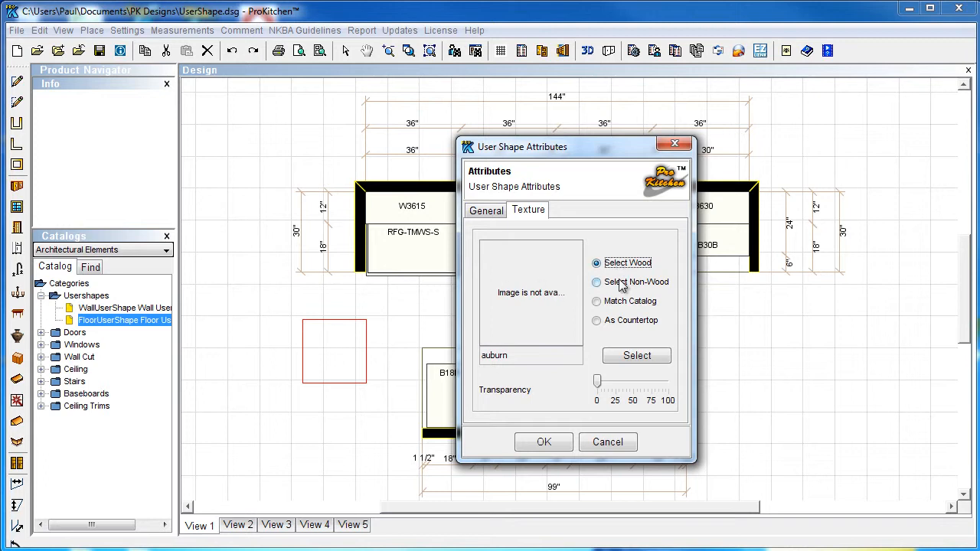
{"action": "left_click", "coordinate": [597, 282]}
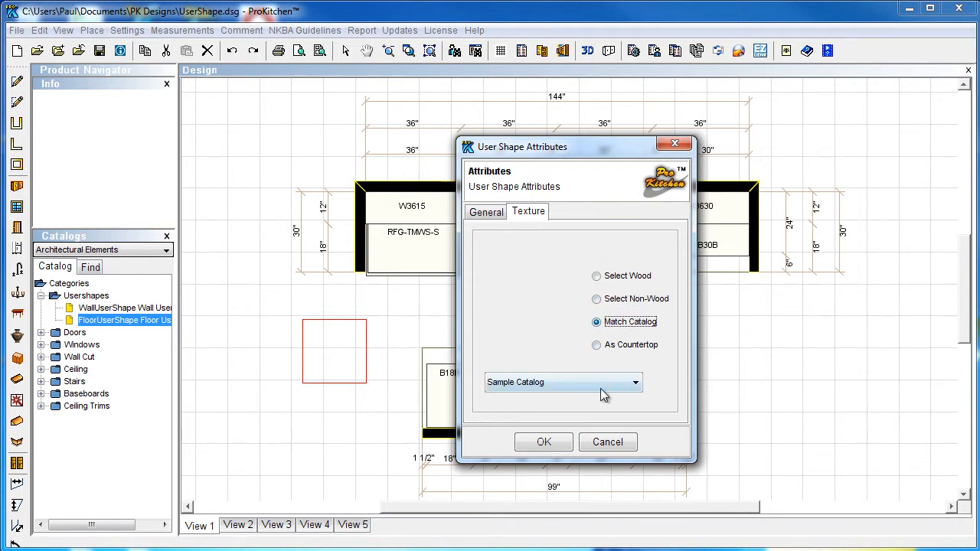
{"action": "left_click", "coordinate": [634, 383]}
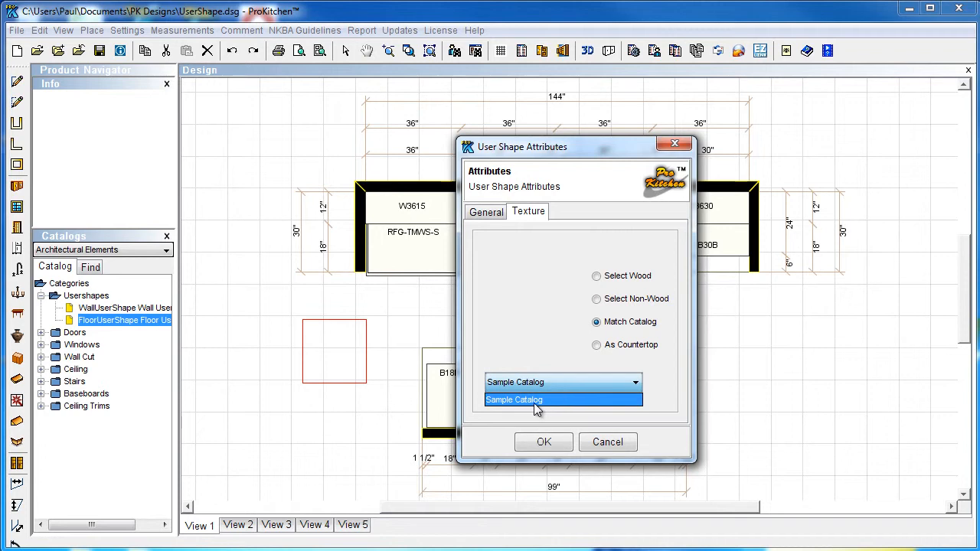
{"action": "mouse_move", "coordinate": [426, 222]}
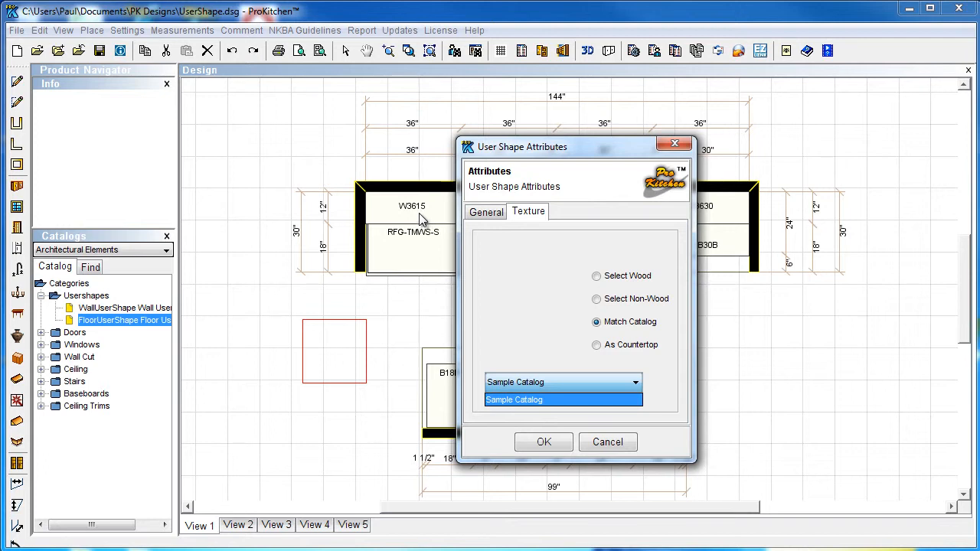
{"action": "mouse_move", "coordinate": [441, 217]}
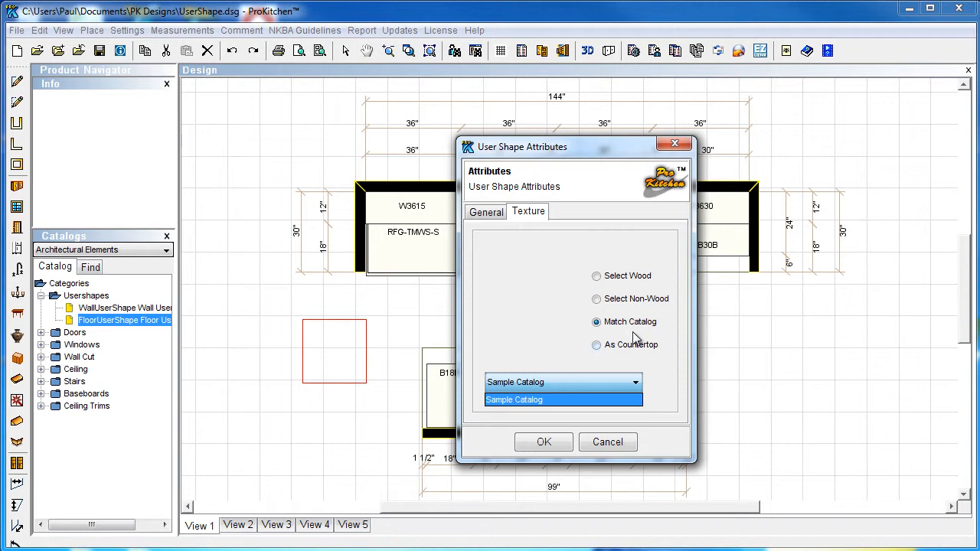
{"action": "left_click", "coordinate": [597, 344]}
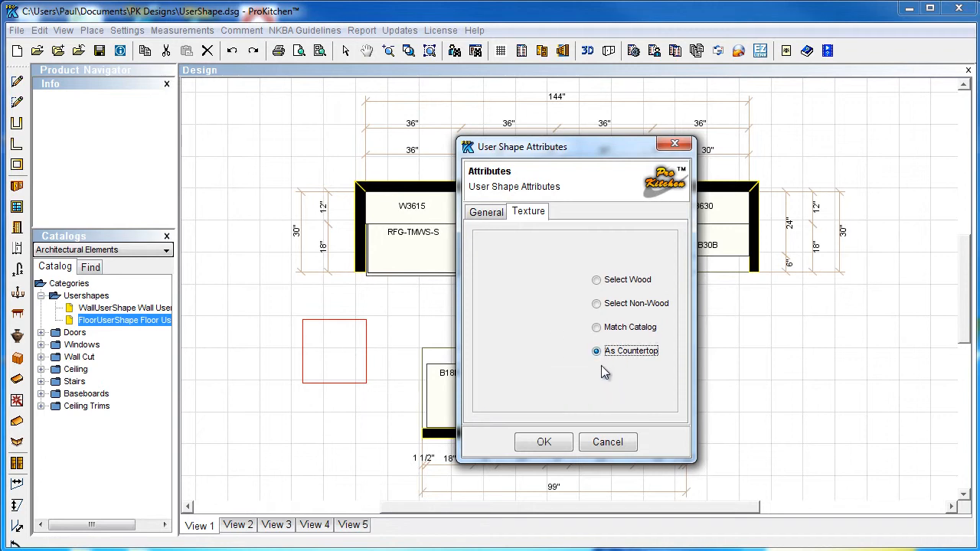
{"action": "mouse_move", "coordinate": [438, 383]}
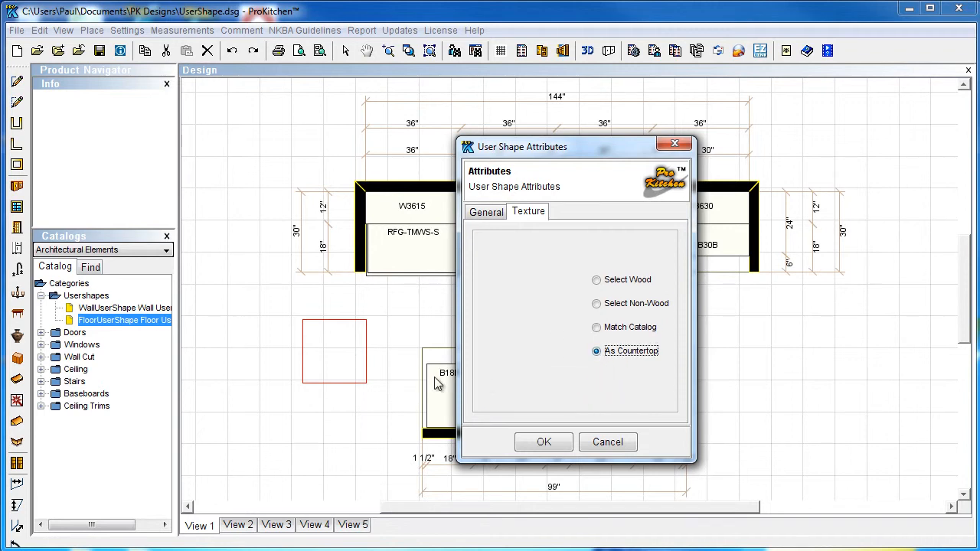
{"action": "mouse_move", "coordinate": [589, 349]}
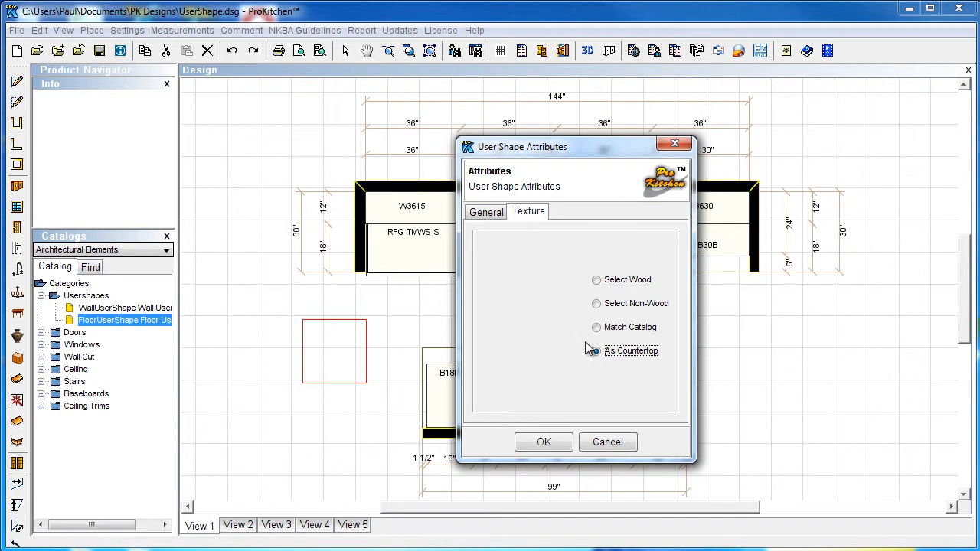
Step: Switch the floor shape to a Non-Wood texture and pick Granite #003 from the Favorites collection
{"action": "left_click", "coordinate": [597, 303]}
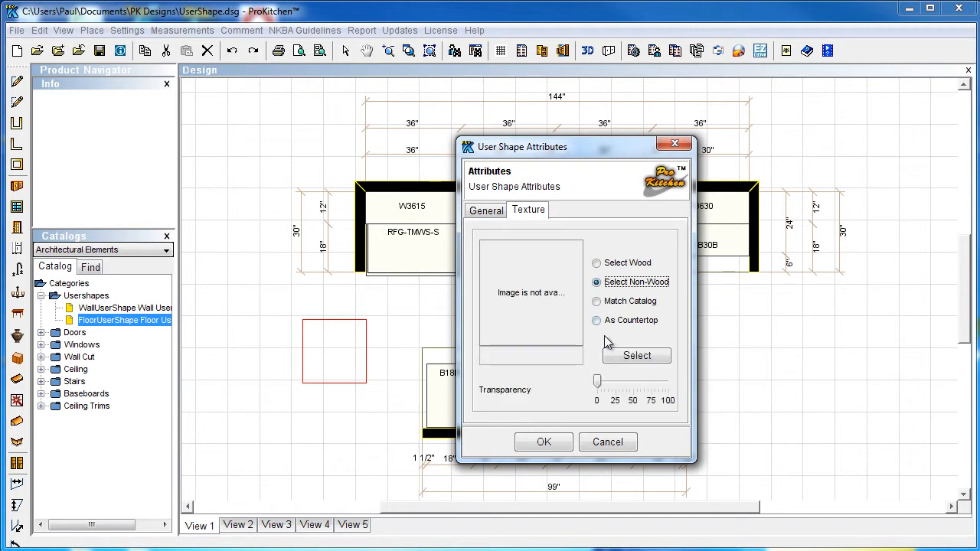
{"action": "left_click", "coordinate": [544, 441]}
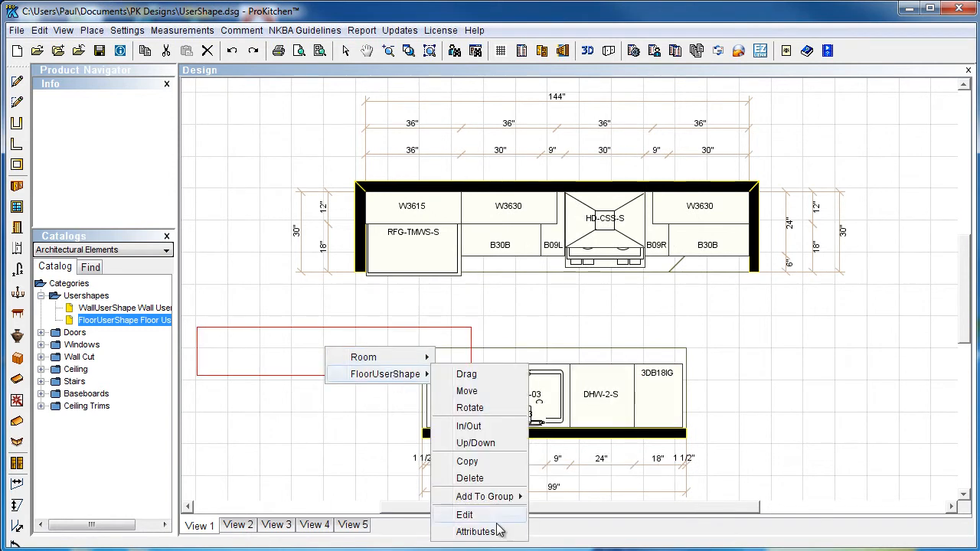
{"action": "left_click", "coordinate": [475, 532]}
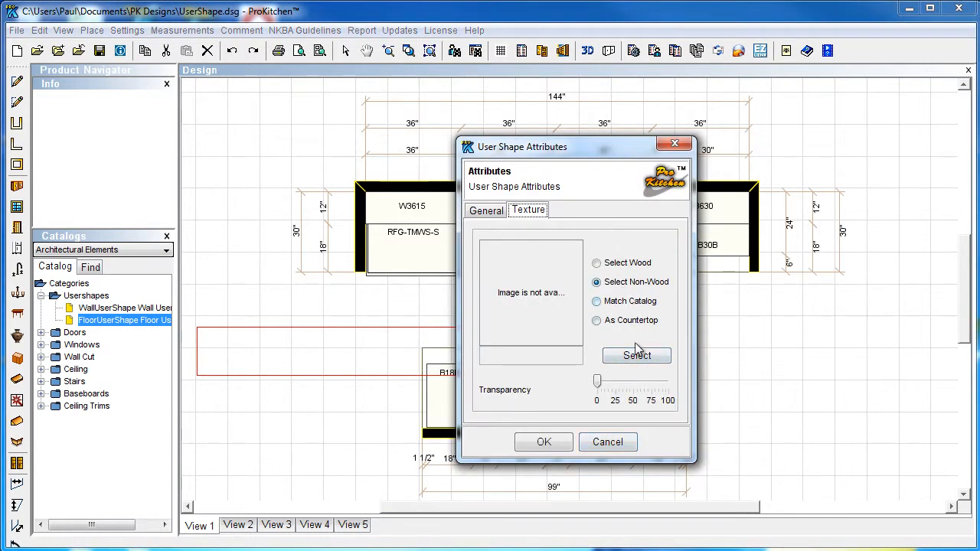
{"action": "left_click", "coordinate": [637, 355]}
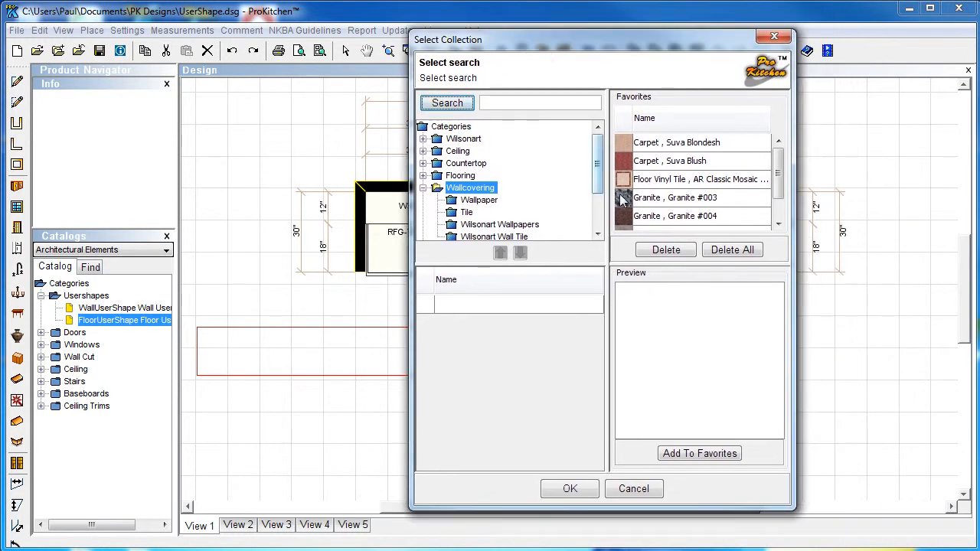
{"action": "left_click", "coordinate": [570, 488]}
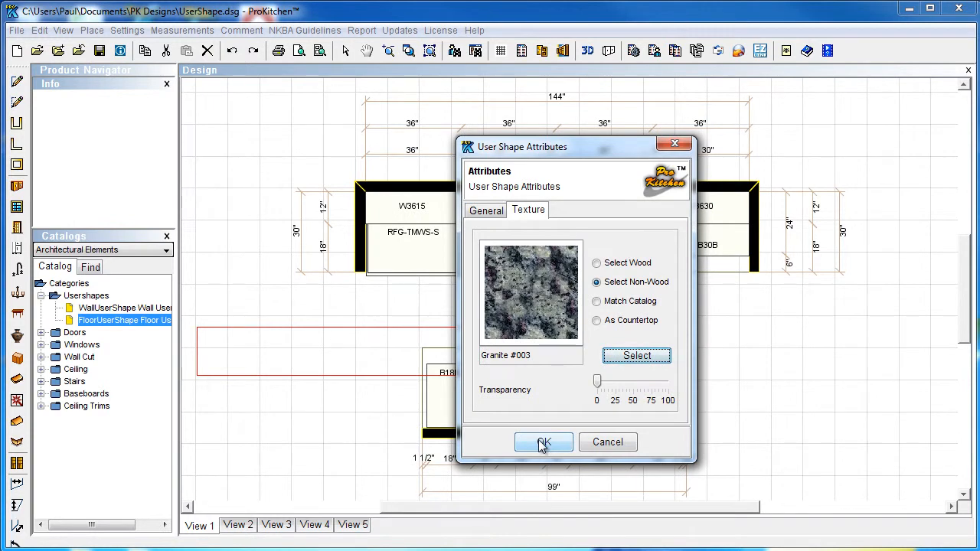
Step: Confirm the Granite #003 texture and return to the floor plan
{"action": "left_click", "coordinate": [542, 441]}
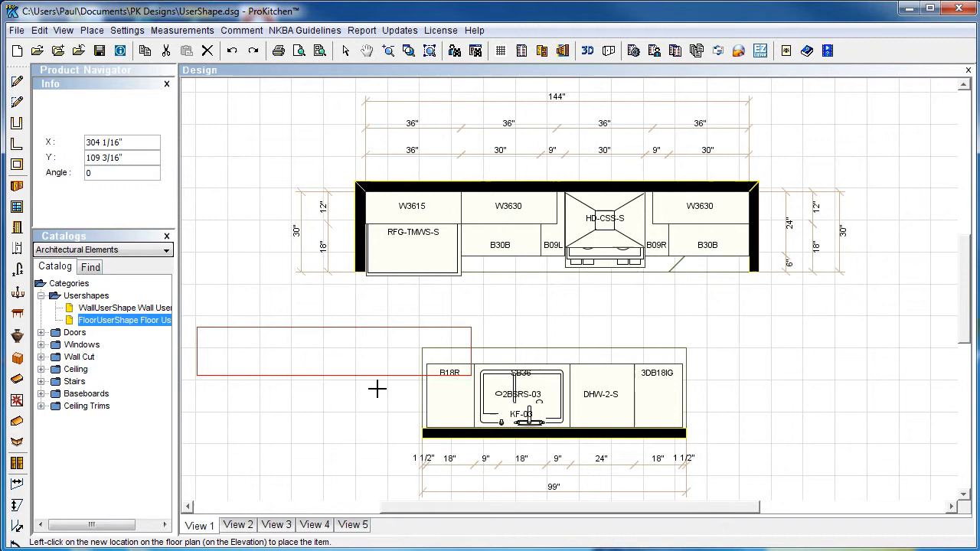
{"action": "mouse_move", "coordinate": [750, 386]}
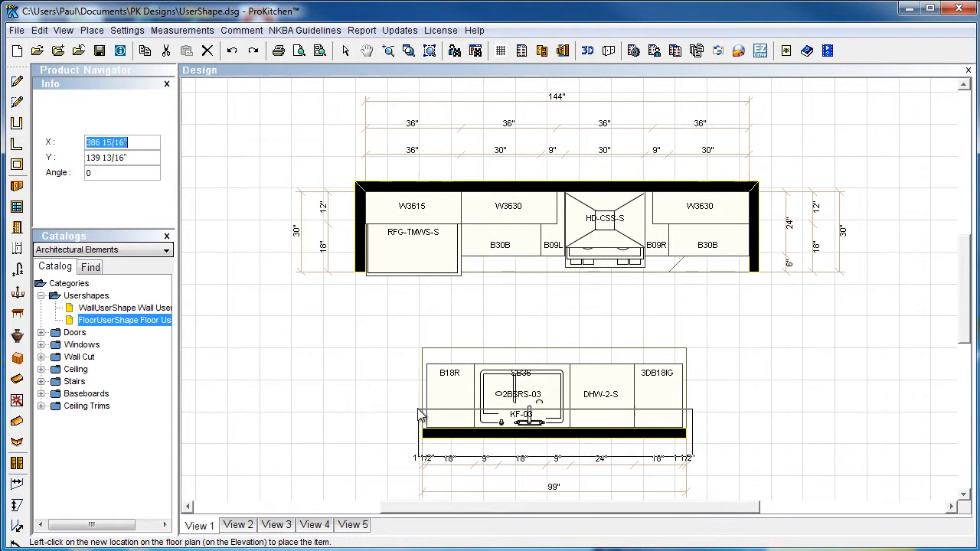
{"action": "mouse_move", "coordinate": [420, 429]}
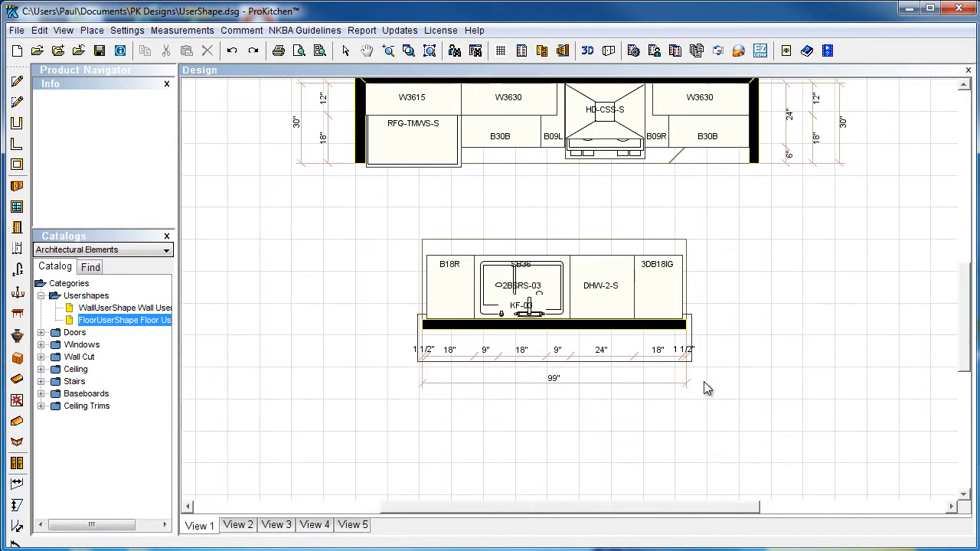
{"action": "mouse_move", "coordinate": [549, 358]}
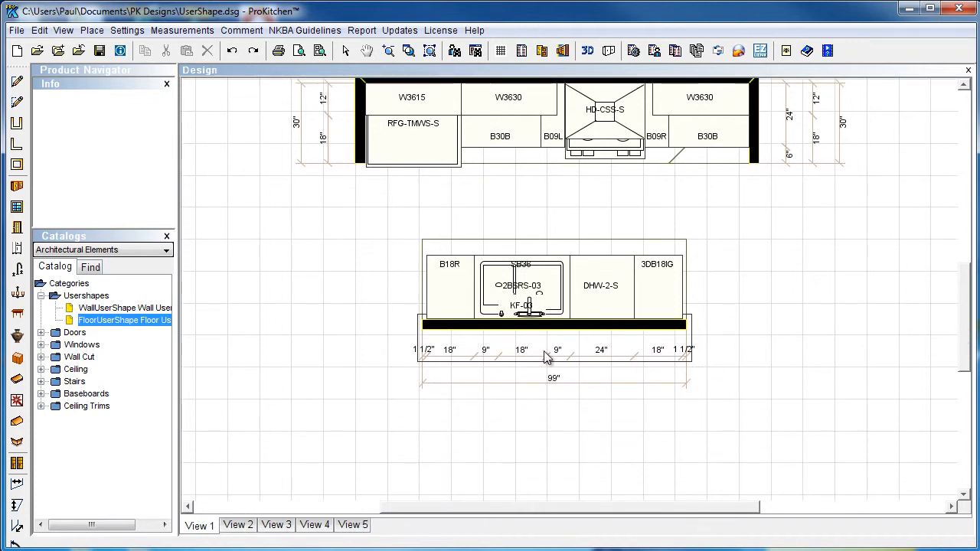
Step: Edit the floor shape's points and bevel its right and left front corners
{"action": "right_click", "coordinate": [545, 358]}
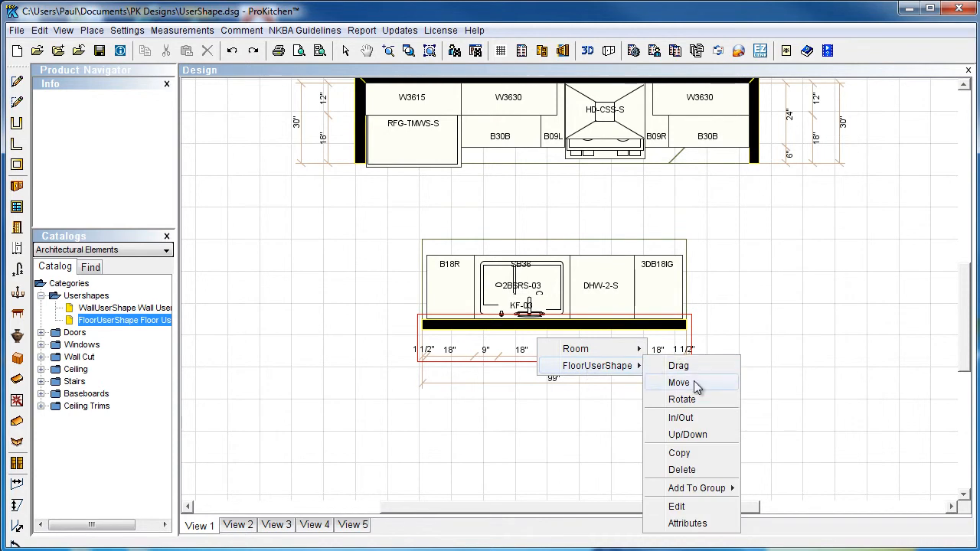
{"action": "mouse_move", "coordinate": [687, 435]}
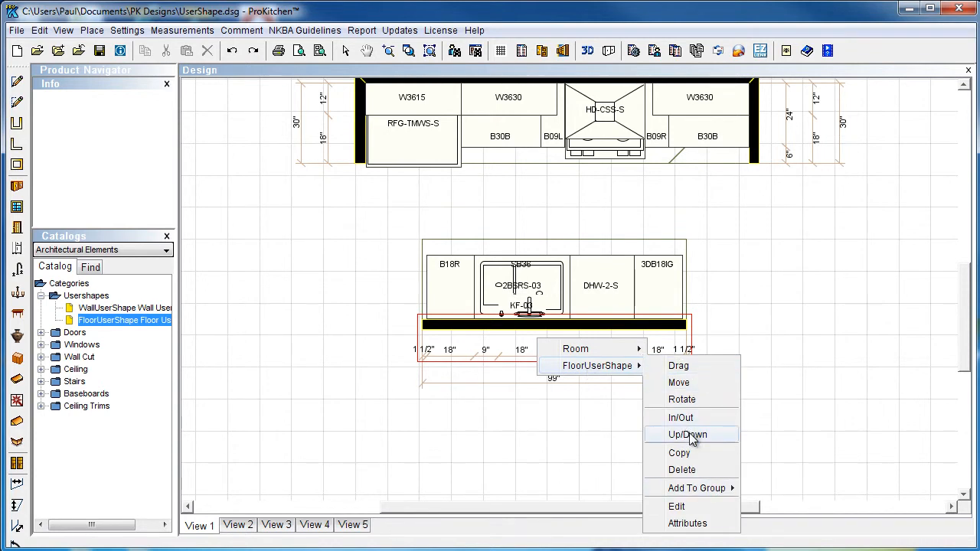
{"action": "left_click", "coordinate": [686, 435]}
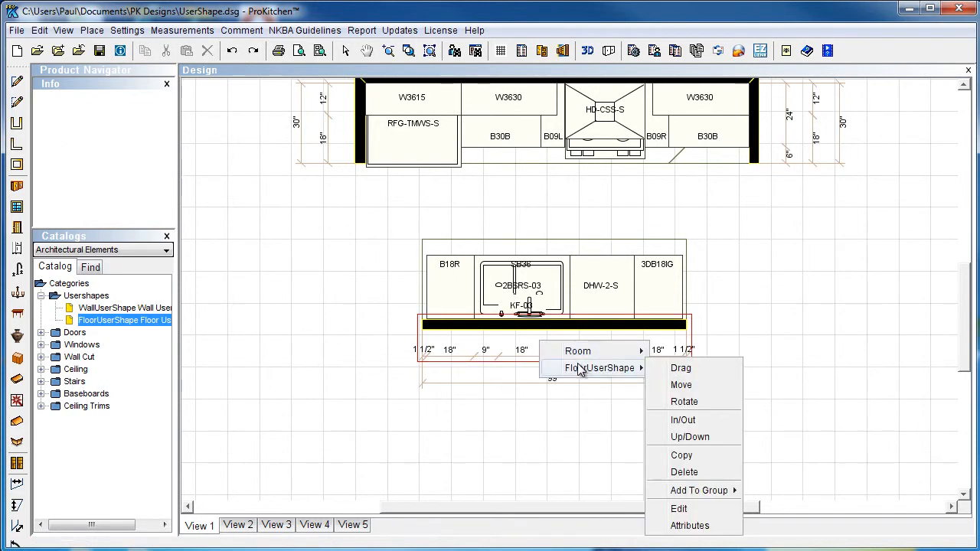
{"action": "mouse_move", "coordinate": [680, 508]}
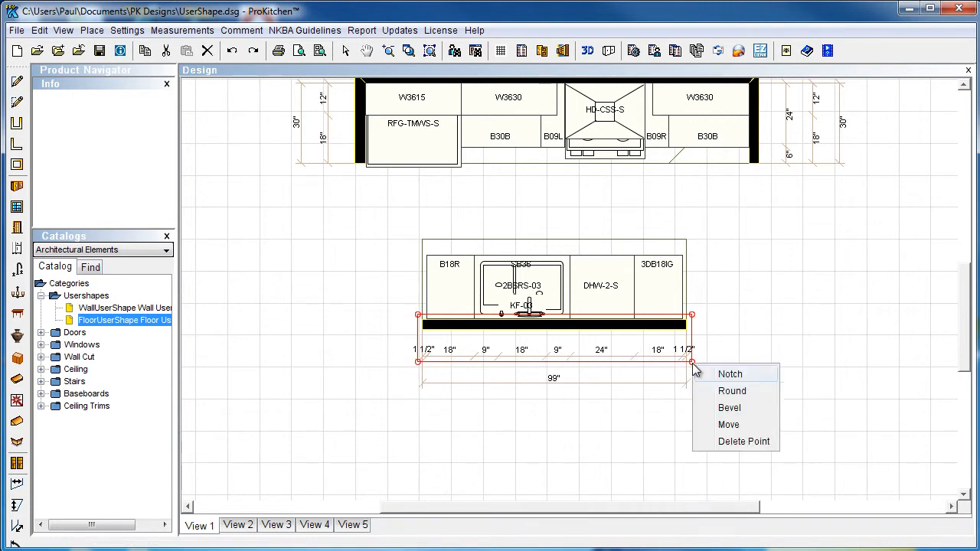
{"action": "left_click", "coordinate": [729, 407]}
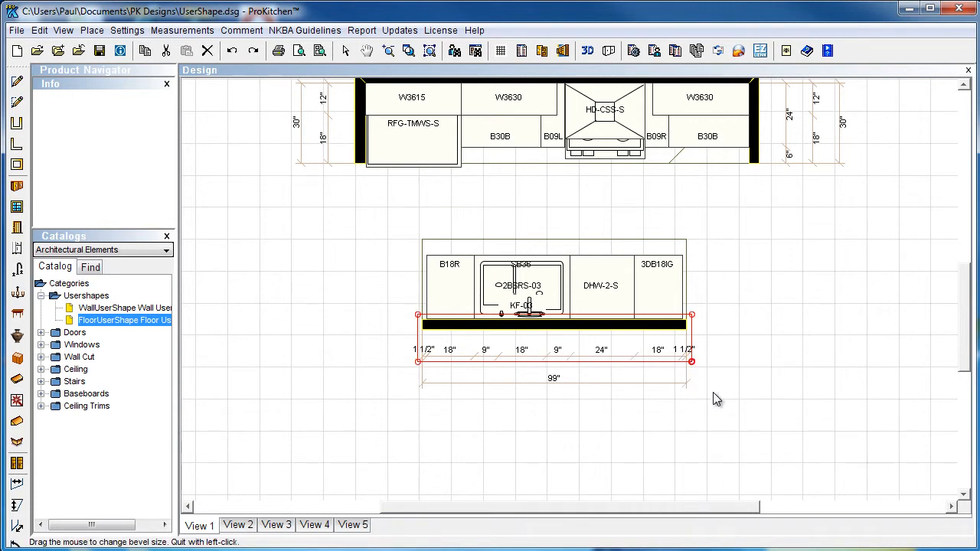
{"action": "mouse_move", "coordinate": [720, 406]}
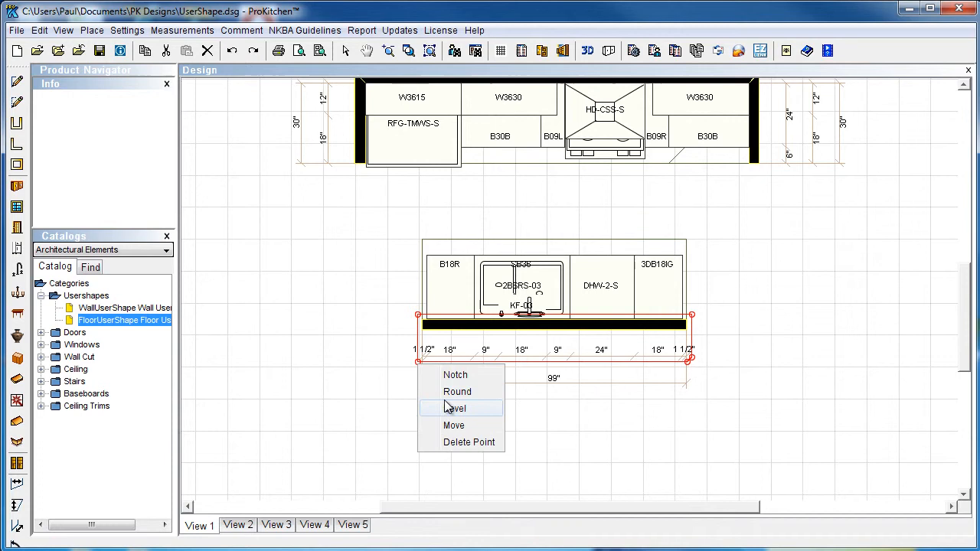
{"action": "left_click", "coordinate": [456, 407]}
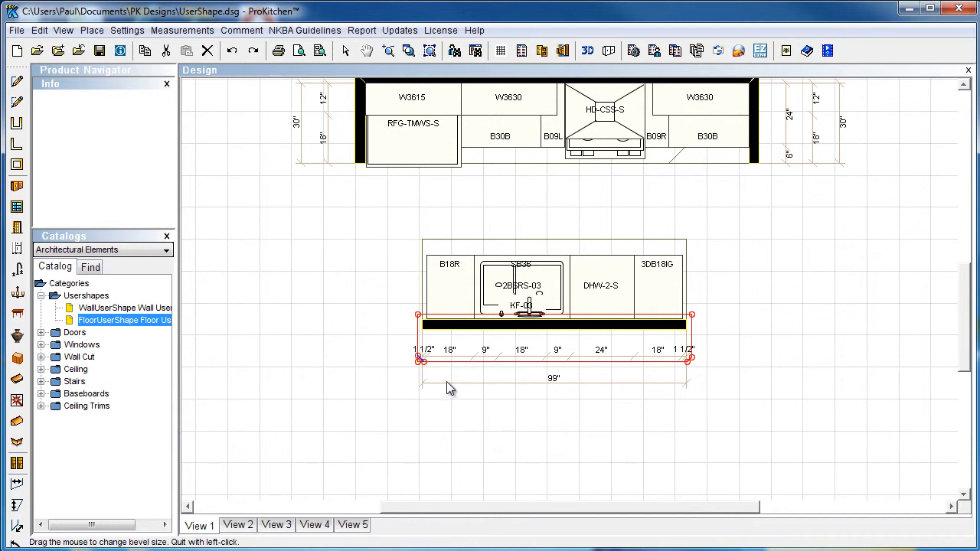
{"action": "mouse_move", "coordinate": [727, 367]}
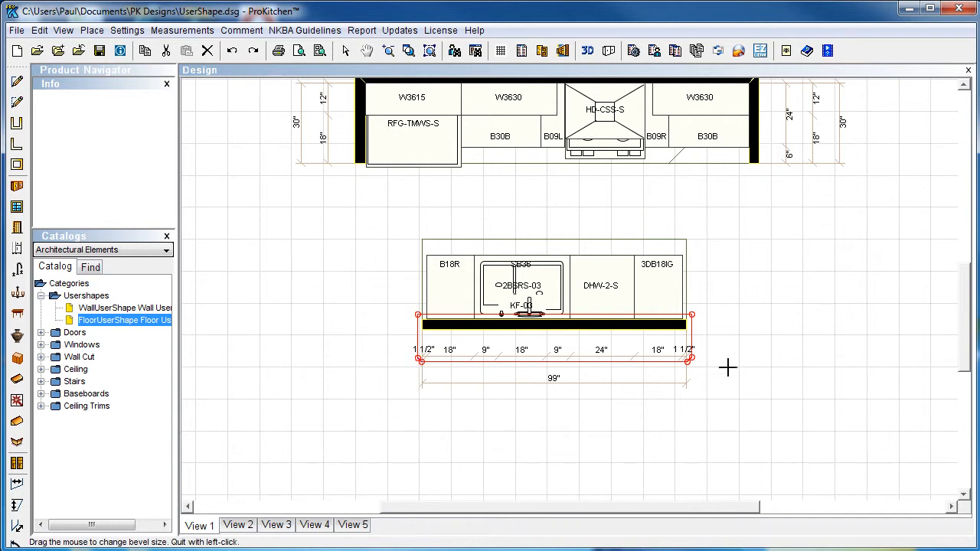
{"action": "mouse_move", "coordinate": [380, 193]}
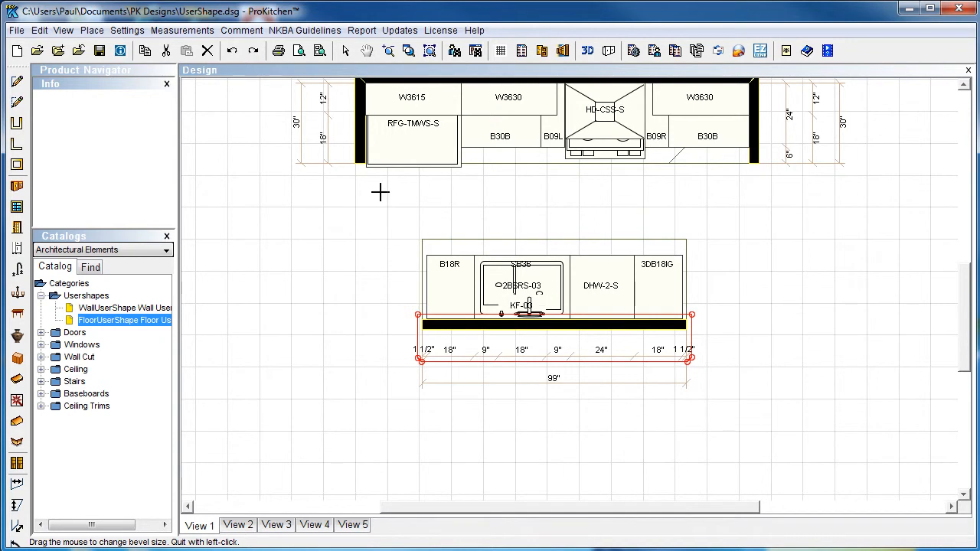
{"action": "mouse_move", "coordinate": [374, 291]}
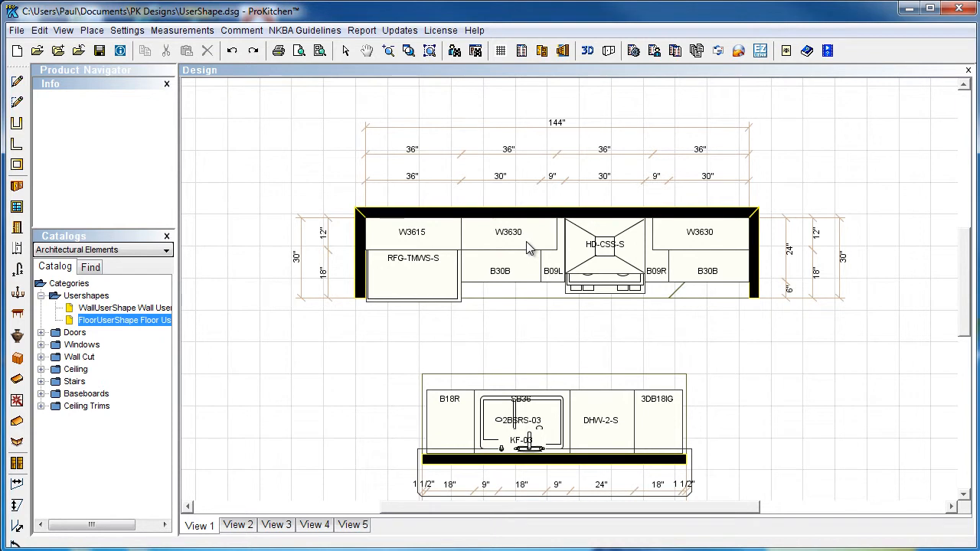
{"action": "mouse_move", "coordinate": [748, 258]}
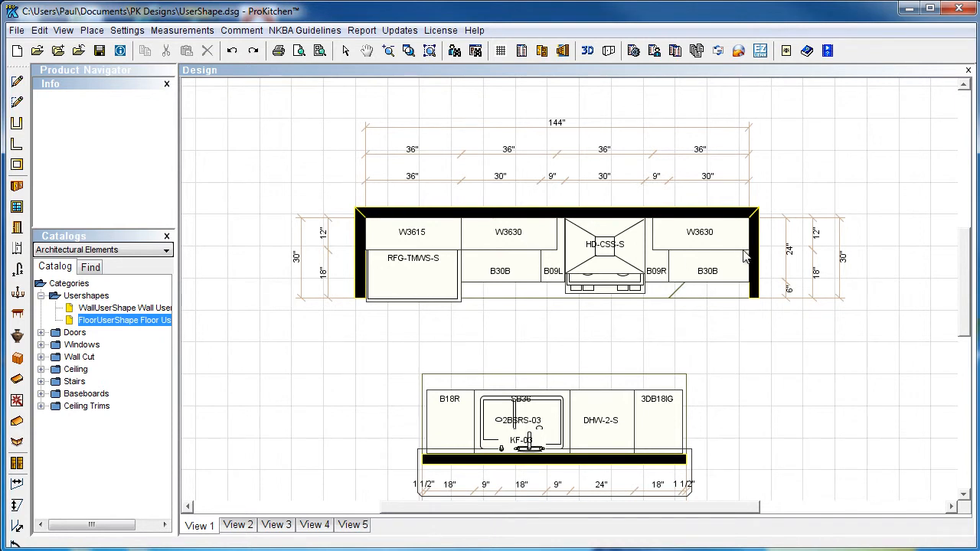
{"action": "mouse_move", "coordinate": [651, 282]}
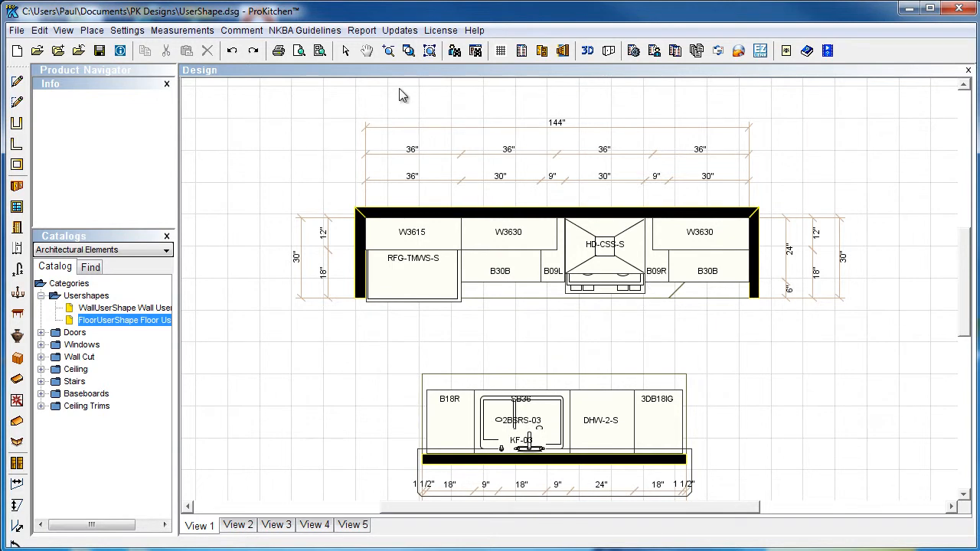
Step: Split the window to show the cabinet wall elevation above the design
{"action": "left_click", "coordinate": [563, 51]}
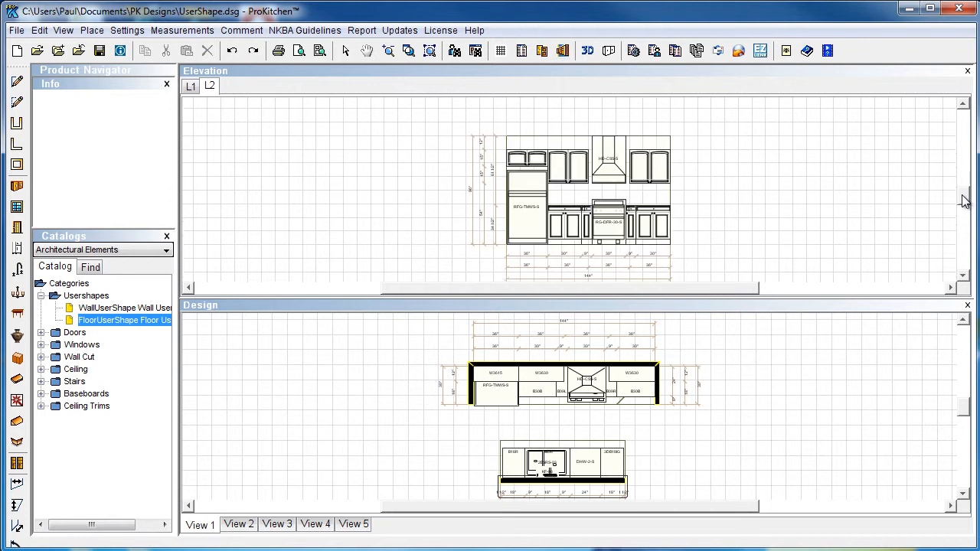
Step: Pick WallUserShape from the catalog and place it behind the range hood in the elevation
{"action": "scroll", "scroll_direction": "up", "scroll_amount": 3}
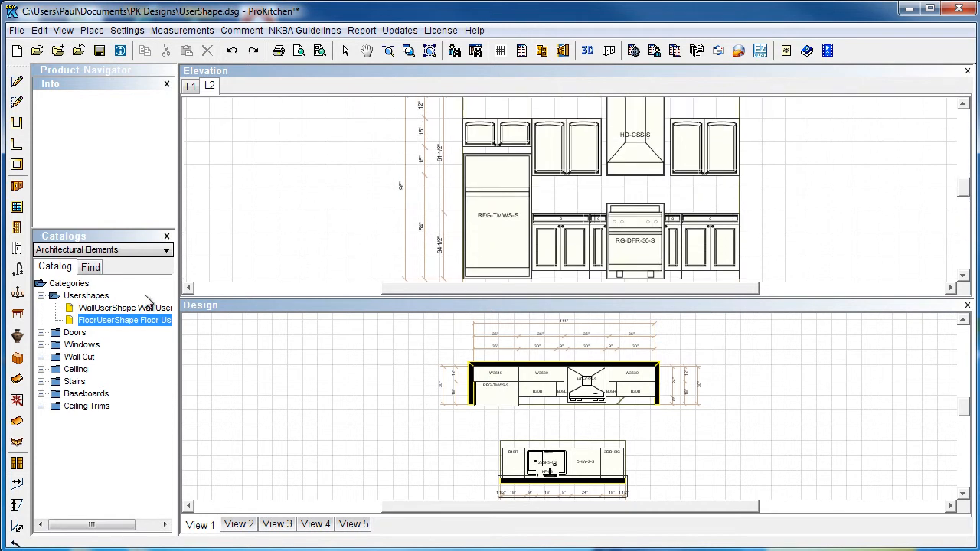
{"action": "left_click", "coordinate": [122, 306]}
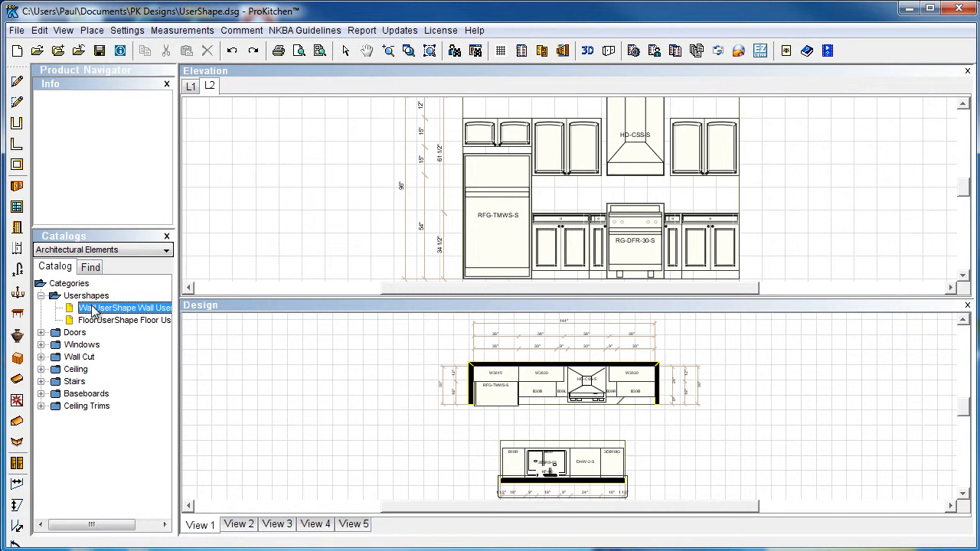
{"action": "mouse_move", "coordinate": [621, 197]}
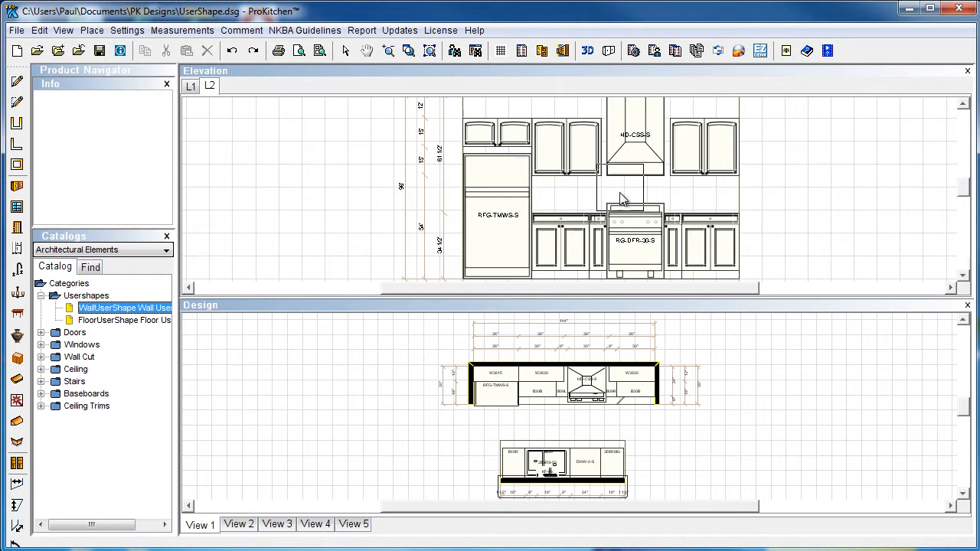
{"action": "left_click", "coordinate": [634, 166]}
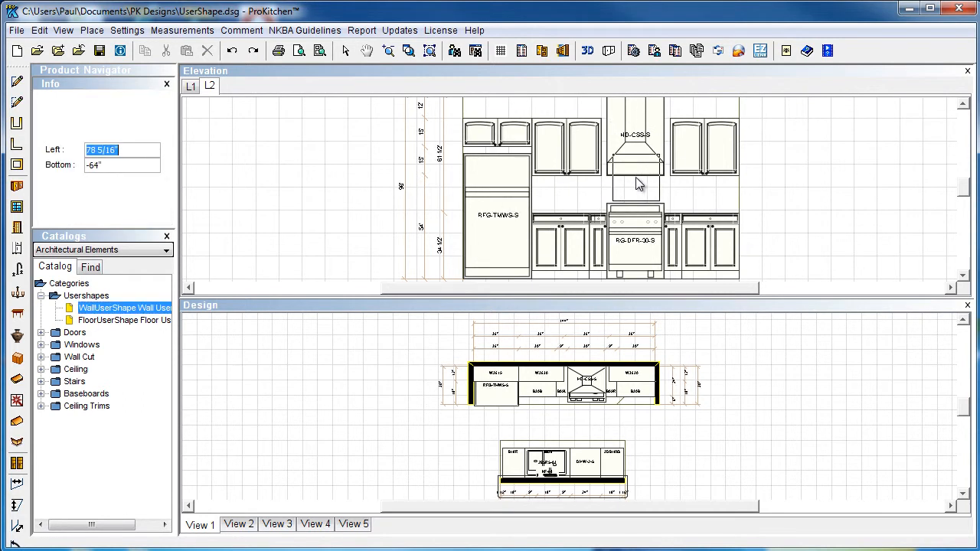
{"action": "left_click", "coordinate": [634, 176]}
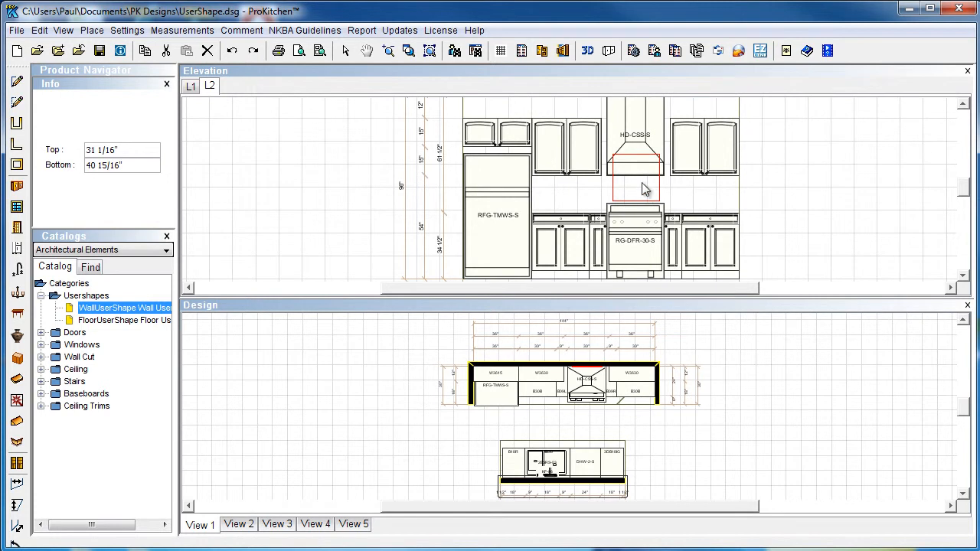
{"action": "mouse_move", "coordinate": [656, 187]}
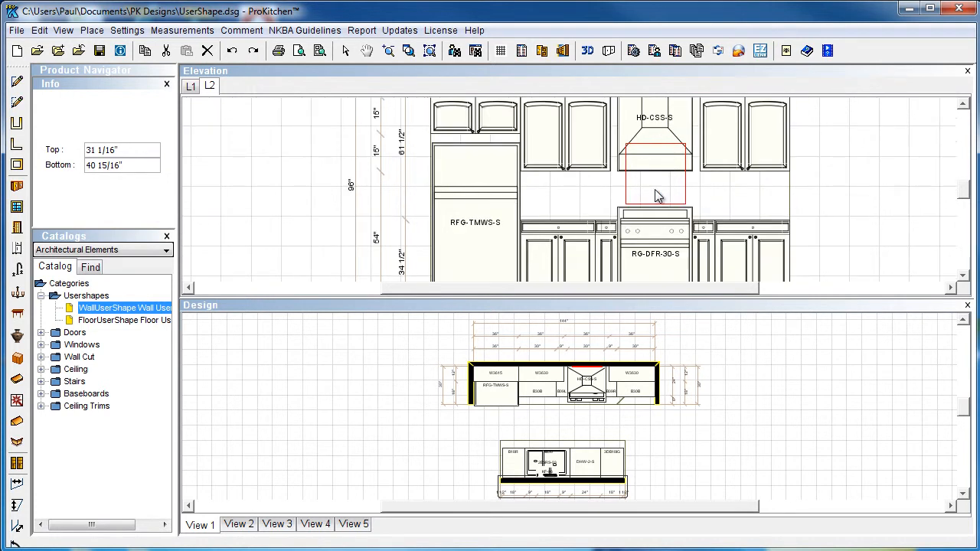
Step: Edit the wall shape's outline and stretch it from the ceiling down to the countertop
{"action": "right_click", "coordinate": [656, 177]}
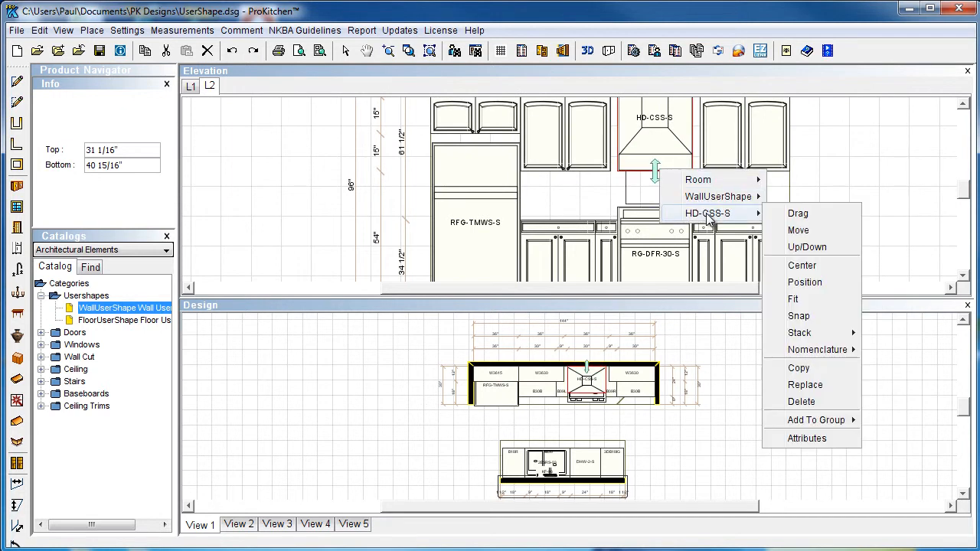
{"action": "mouse_move", "coordinate": [798, 368]}
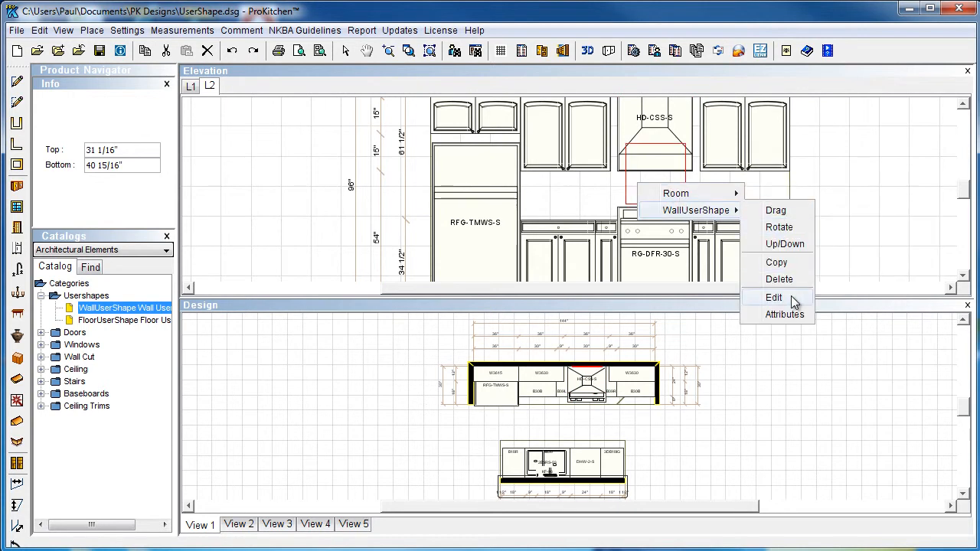
{"action": "left_click", "coordinate": [774, 297]}
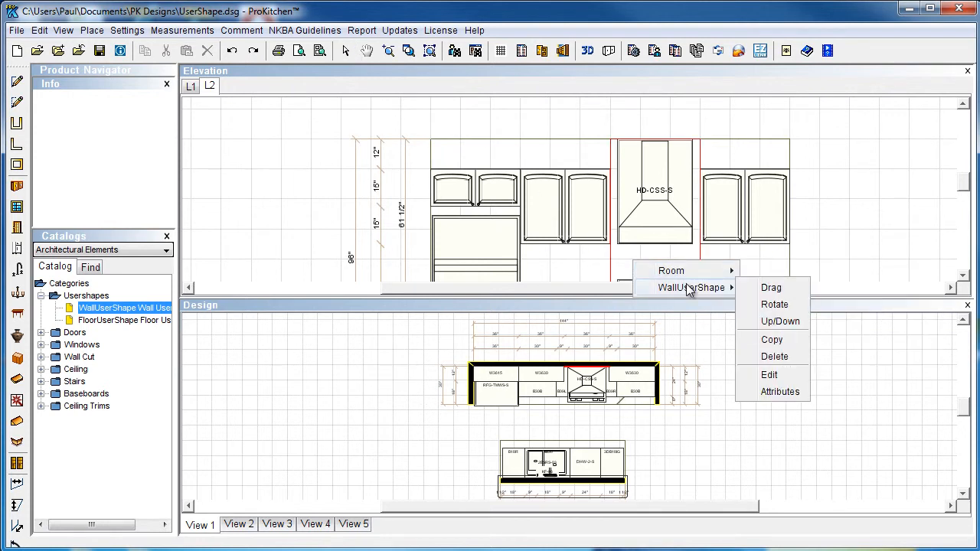
{"action": "mouse_move", "coordinate": [781, 392]}
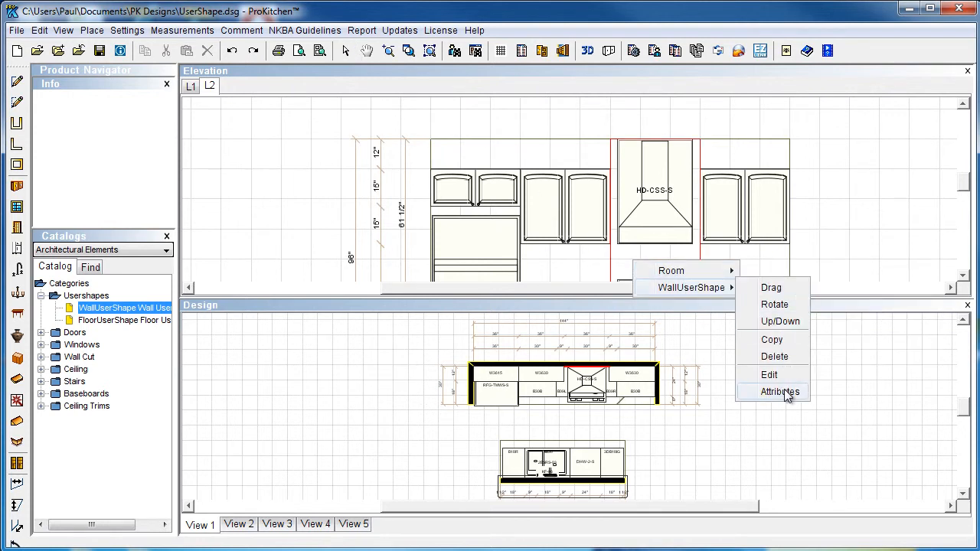
Step: Give the wall shape a Non-Wood Cutstone #014 texture from Stone > Cutstones and apply it
{"action": "left_click", "coordinate": [780, 392]}
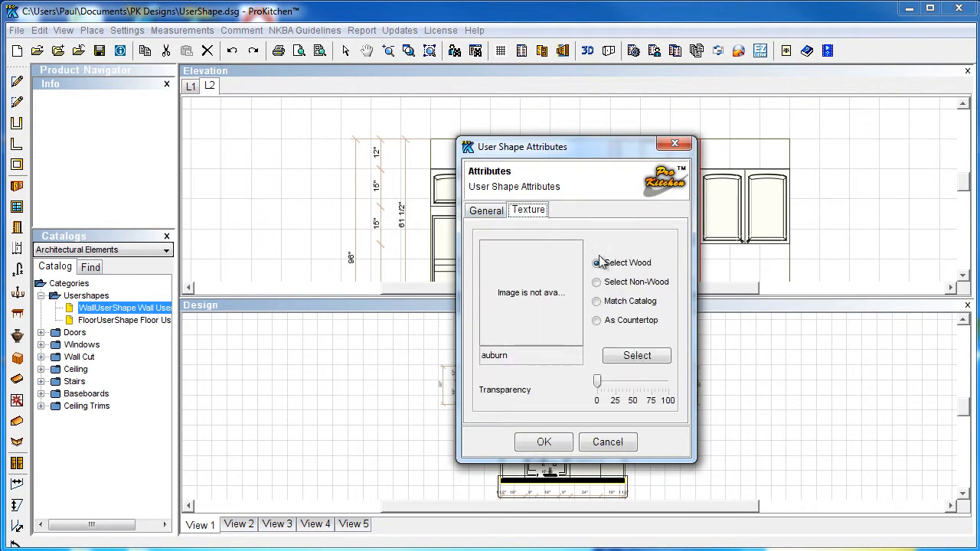
{"action": "left_click", "coordinate": [597, 282]}
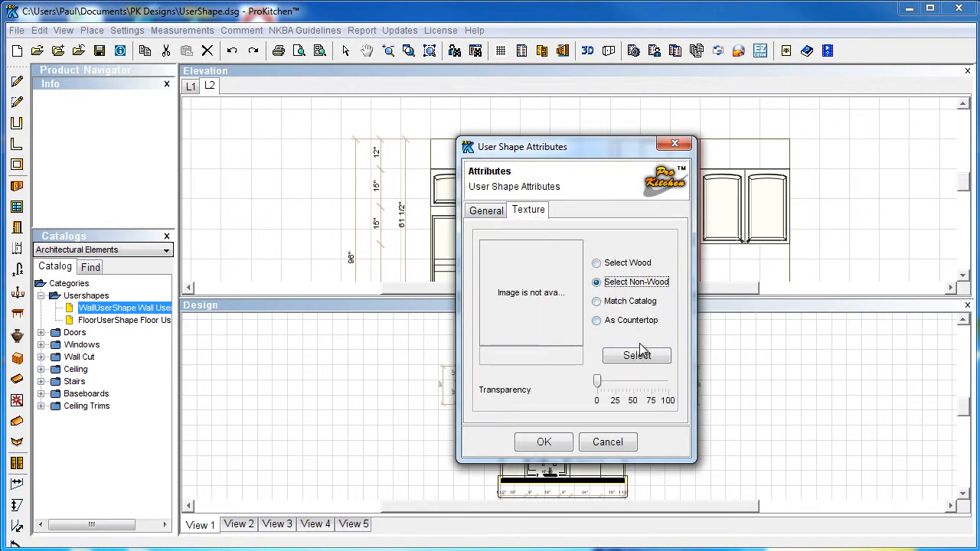
{"action": "left_click", "coordinate": [637, 355]}
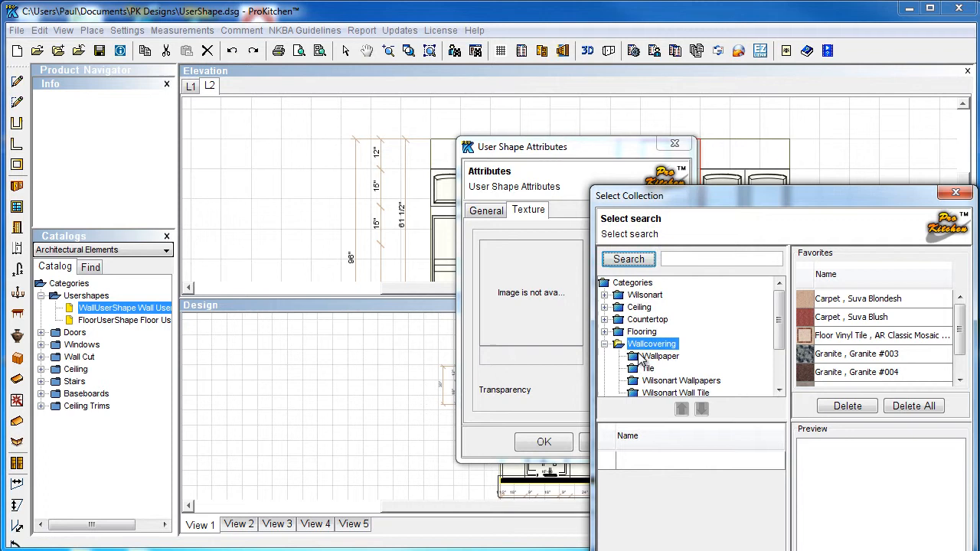
{"action": "mouse_move", "coordinate": [748, 215]}
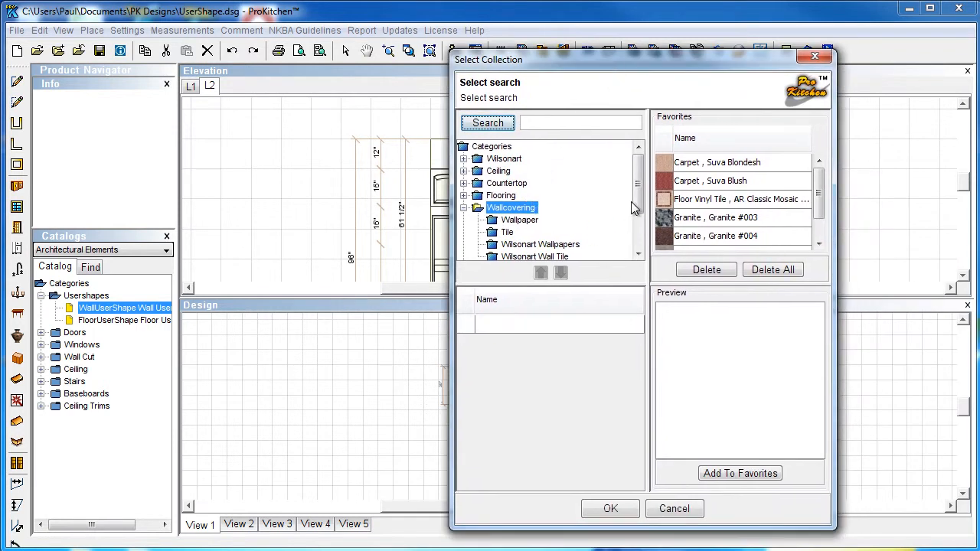
{"action": "scroll", "scroll_direction": "down", "scroll_amount": 3}
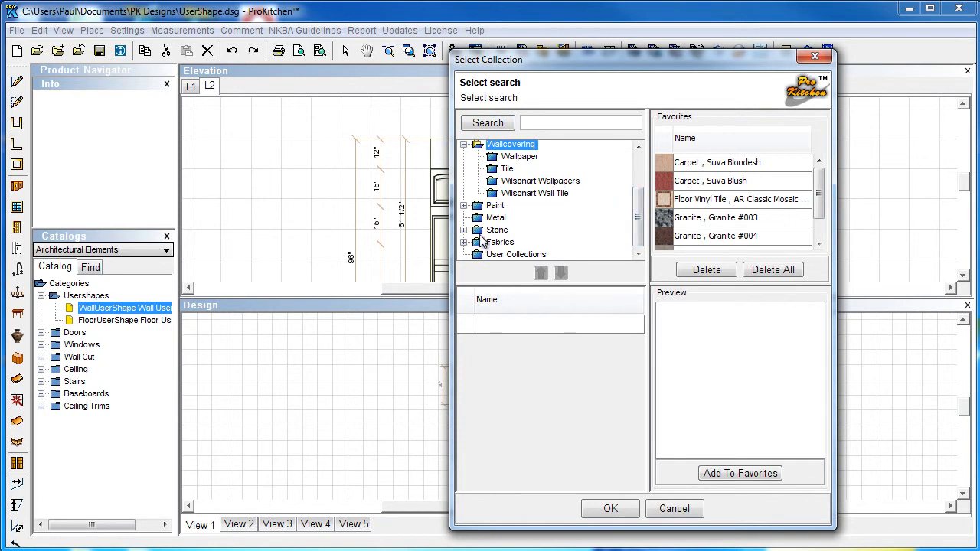
{"action": "left_click", "coordinate": [466, 230]}
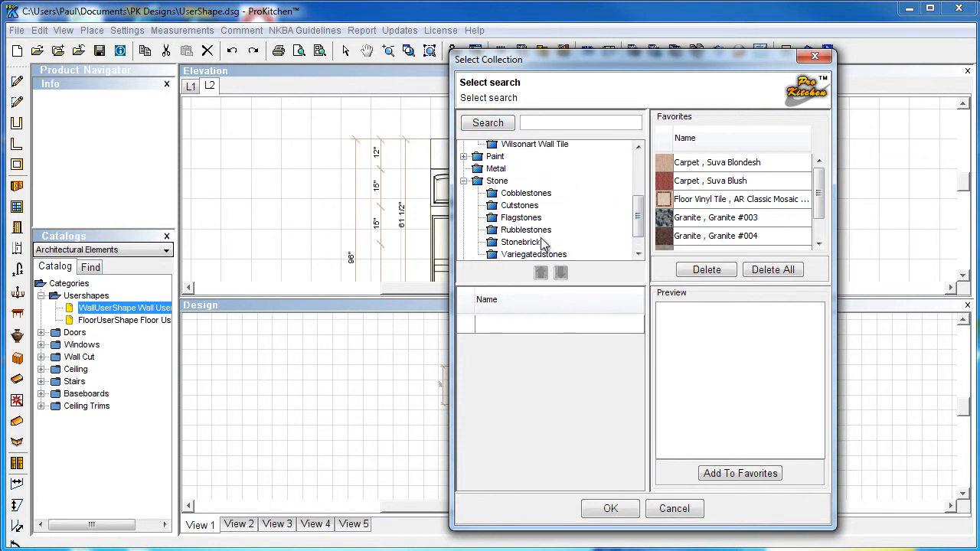
{"action": "left_click", "coordinate": [520, 205]}
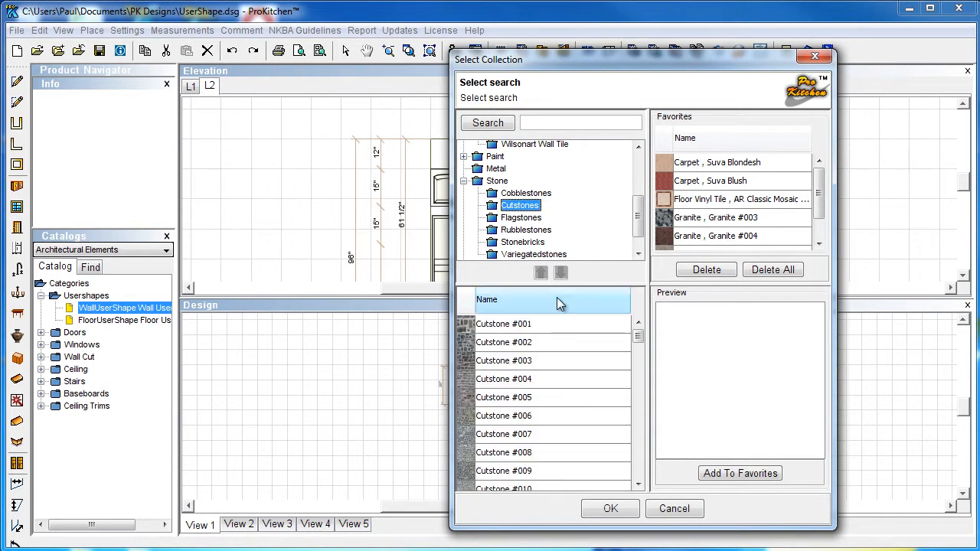
{"action": "scroll", "scroll_direction": "down", "scroll_amount": 3}
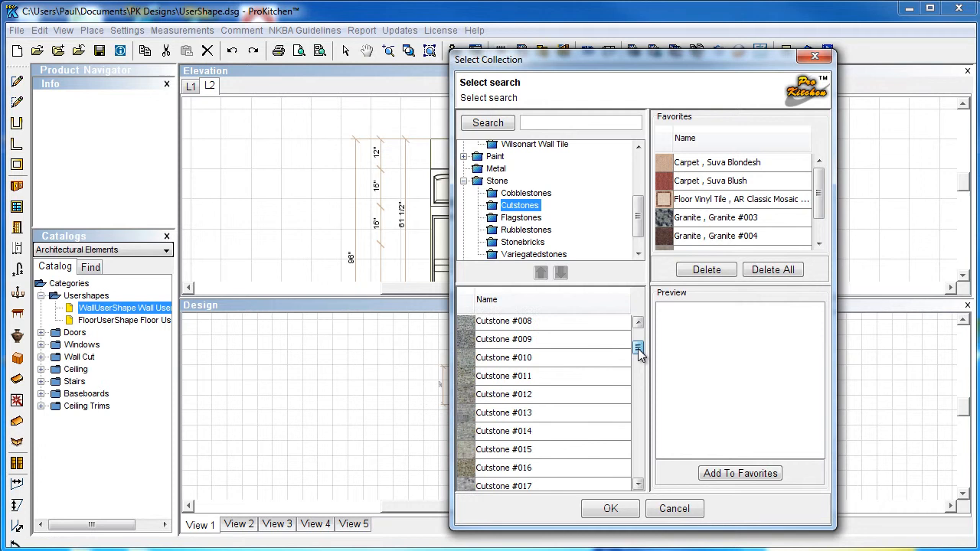
{"action": "left_click", "coordinate": [504, 432]}
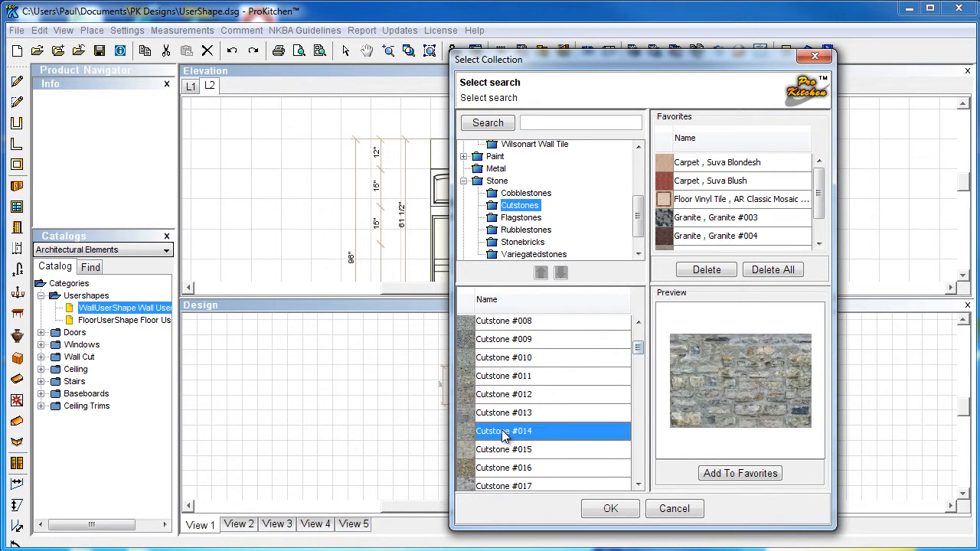
{"action": "left_click", "coordinate": [610, 509]}
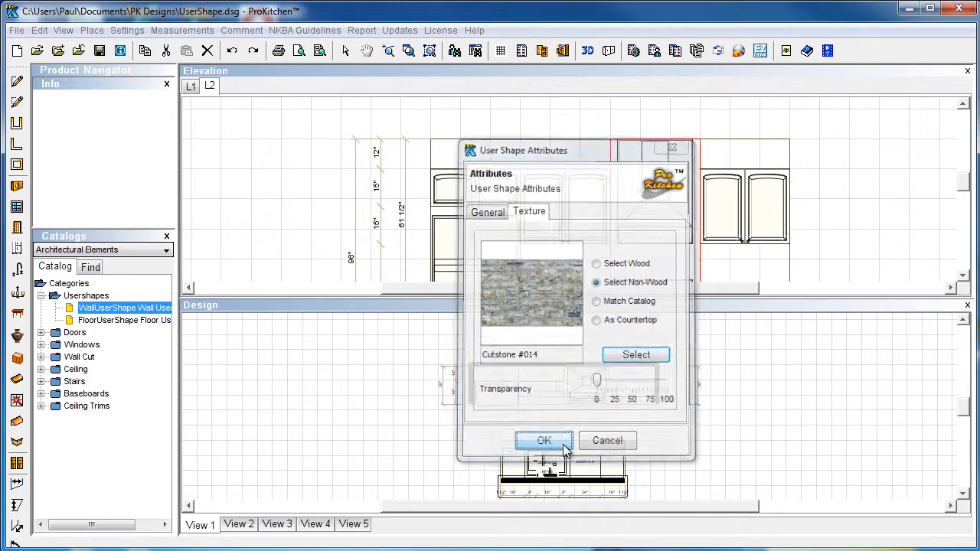
{"action": "left_click", "coordinate": [546, 441]}
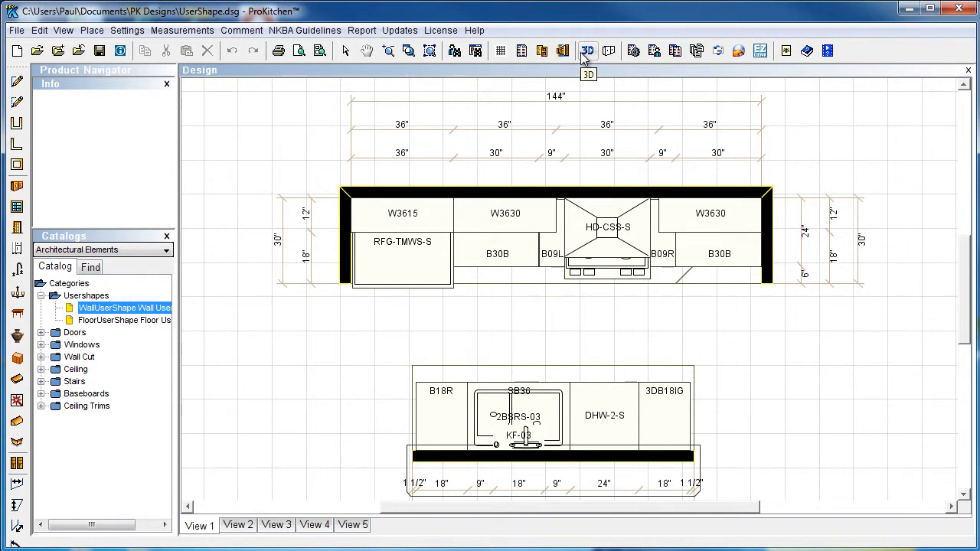
Step: View the kitchen in 3D and orbit around to see the stone panel behind the hood
{"action": "left_click", "coordinate": [588, 51]}
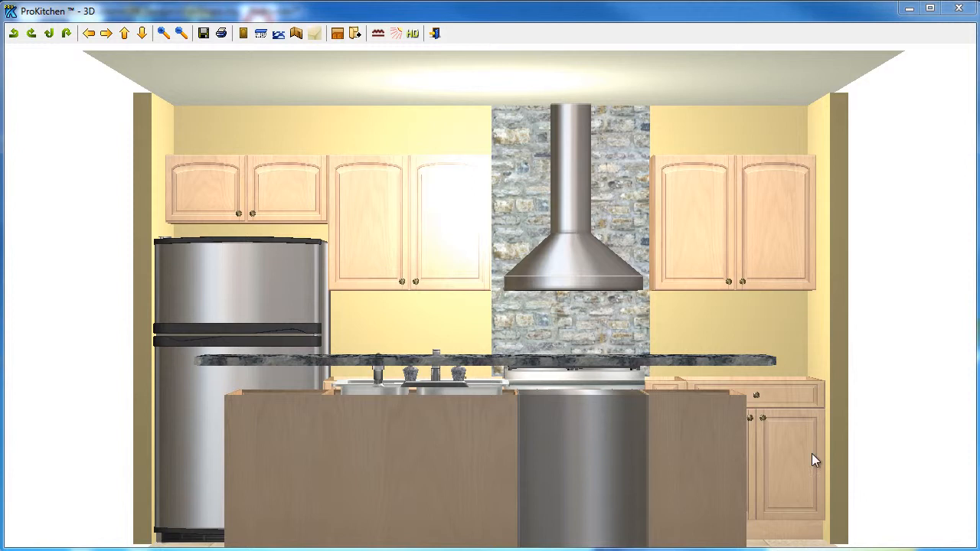
{"action": "mouse_move", "coordinate": [661, 444]}
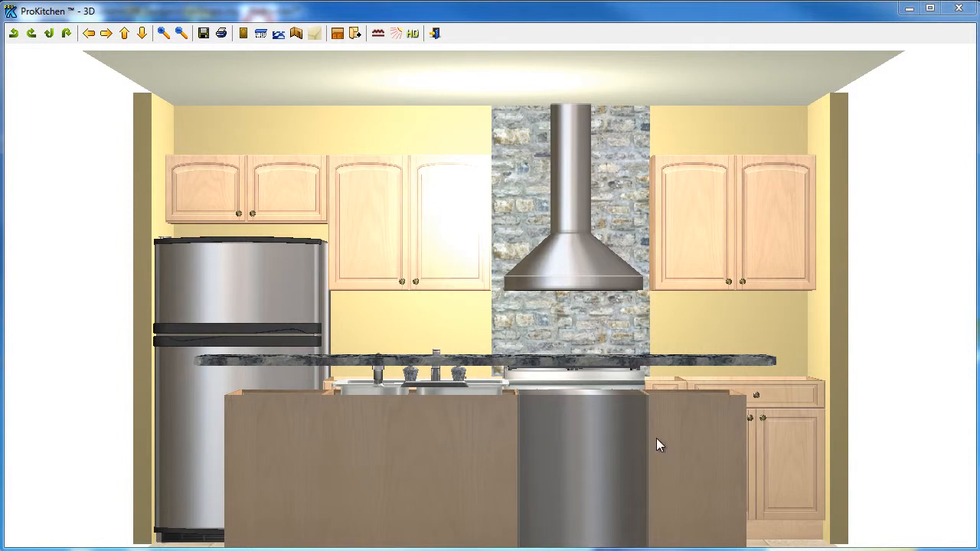
{"action": "mouse_move", "coordinate": [237, 257]}
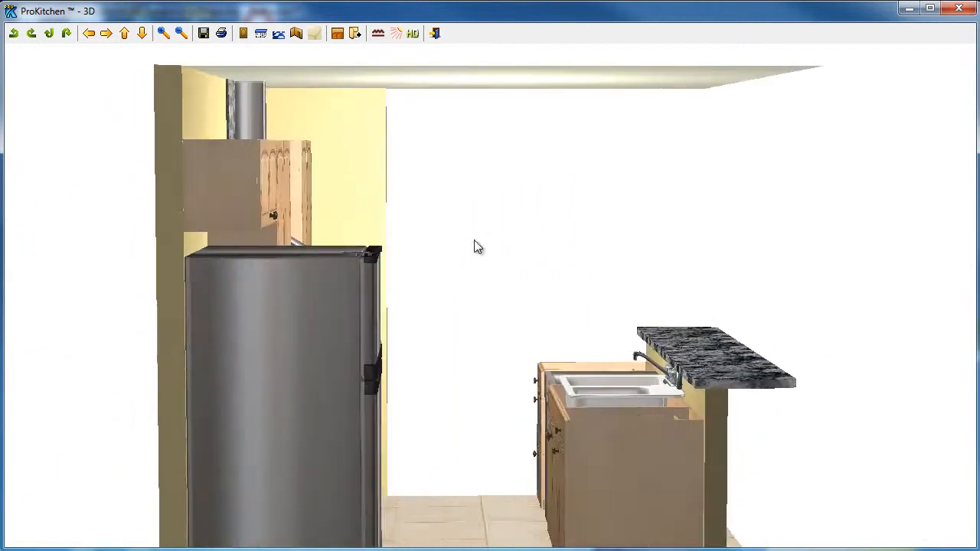
{"action": "left_click_drag", "start_coordinate": [475, 245], "coordinate": [758, 395]}
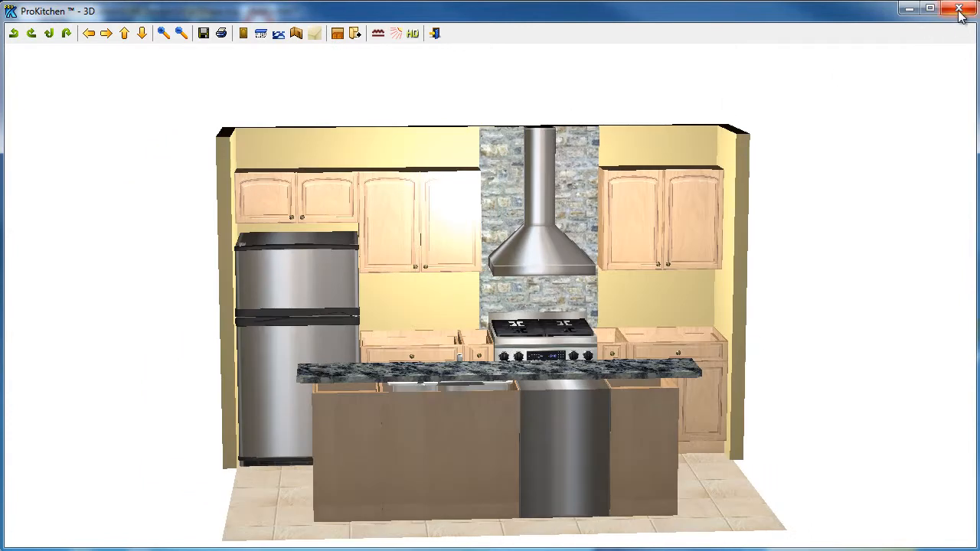
{"action": "mouse_move", "coordinate": [961, 11]}
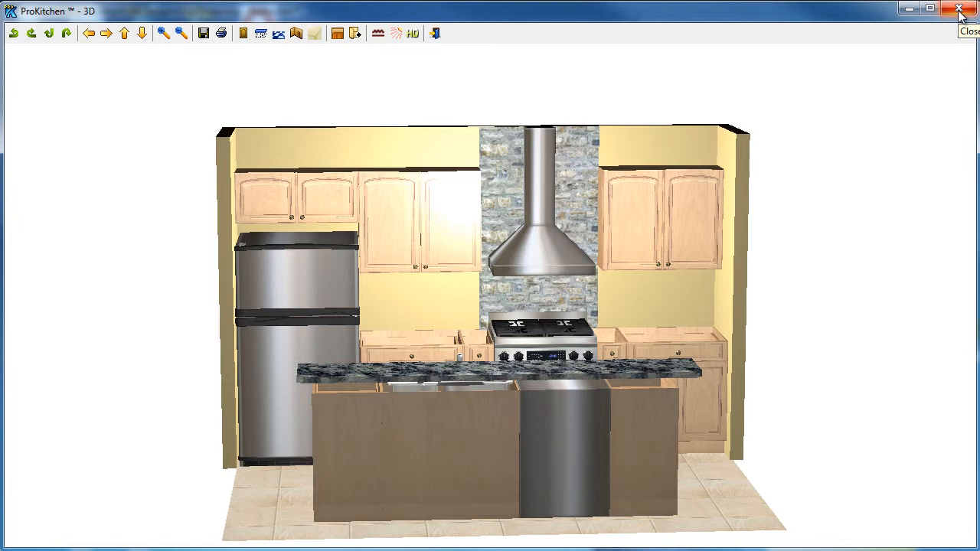
Step: Close the 3D rendering window to return to the floor plan
{"action": "left_click", "coordinate": [959, 9]}
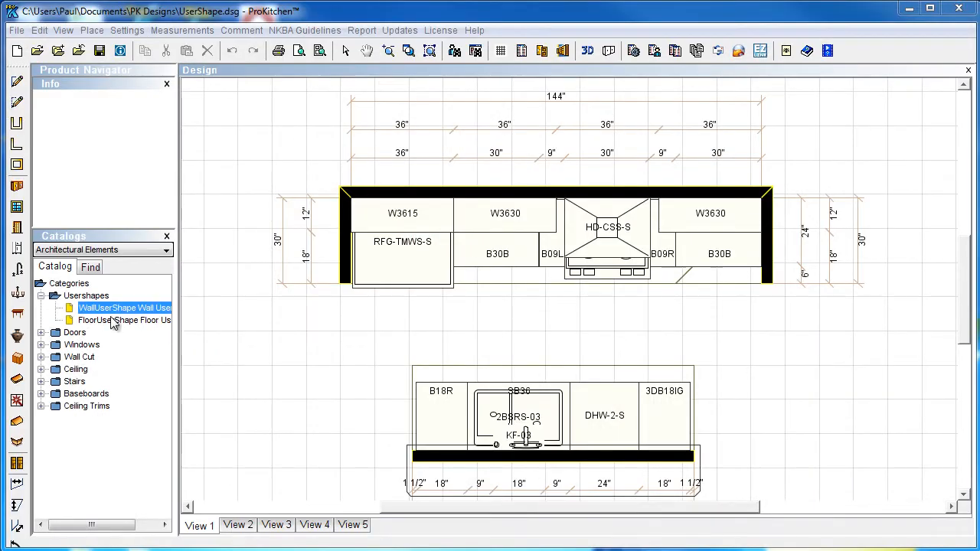
Step: Place a FloorUserShape right of the island and attempt rounding one corner point
{"action": "left_click", "coordinate": [123, 320]}
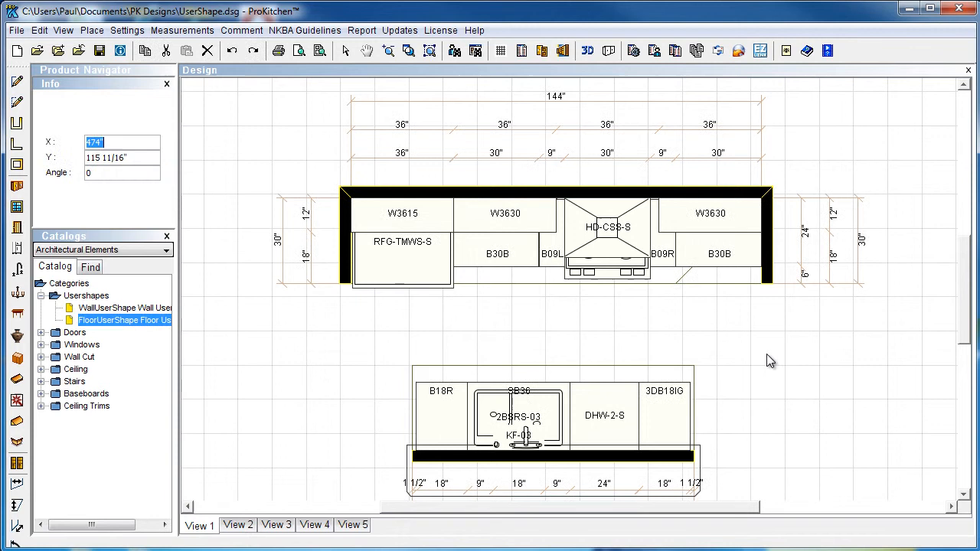
{"action": "right_click", "coordinate": [771, 362]}
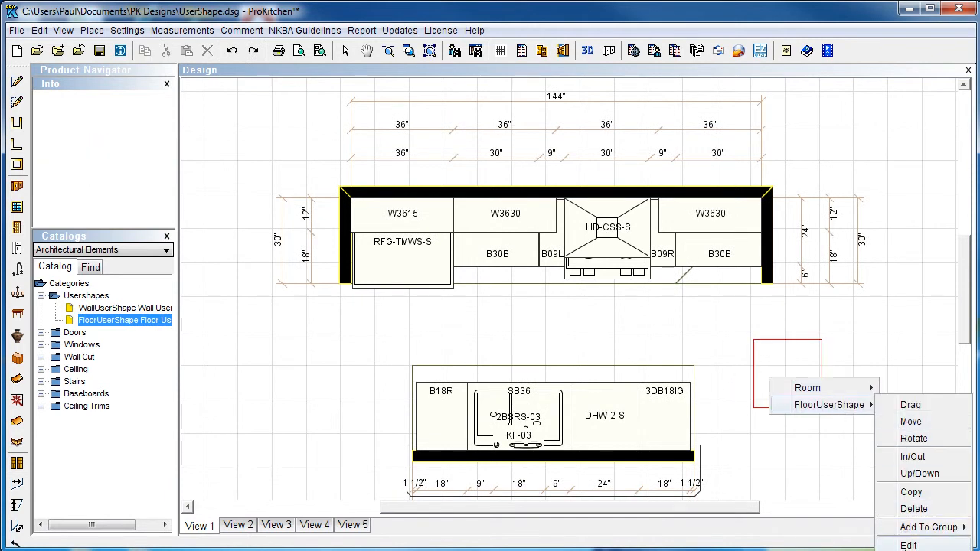
{"action": "mouse_move", "coordinate": [763, 447]}
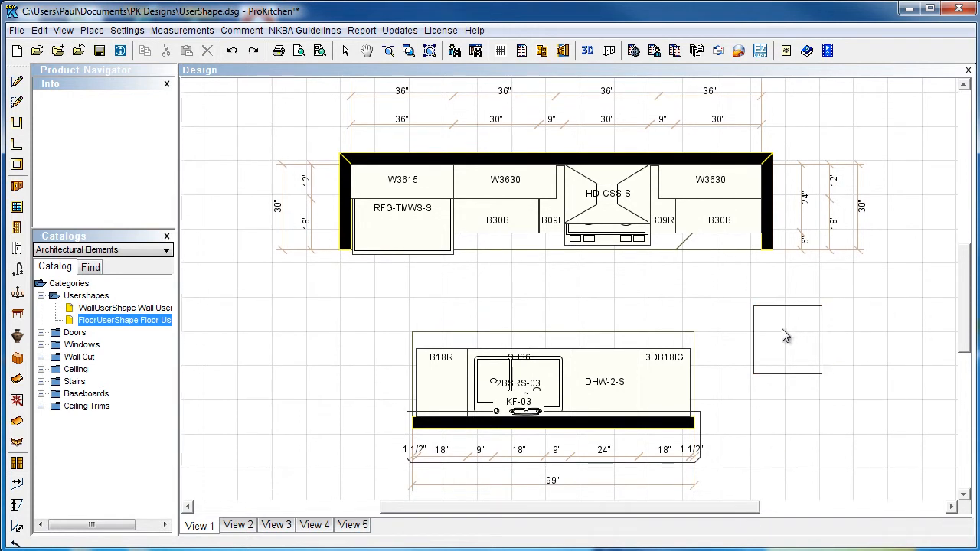
{"action": "right_click", "coordinate": [785, 337]}
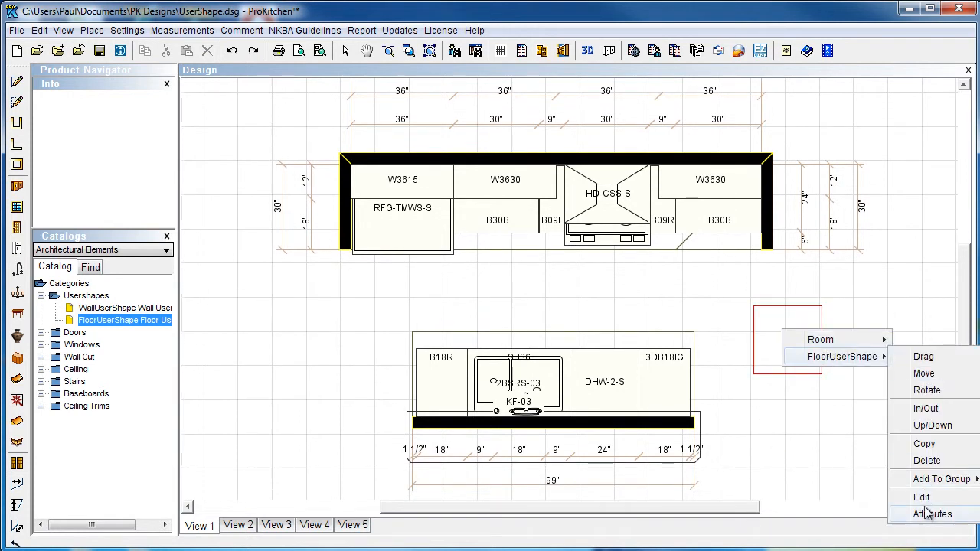
{"action": "mouse_move", "coordinate": [922, 498]}
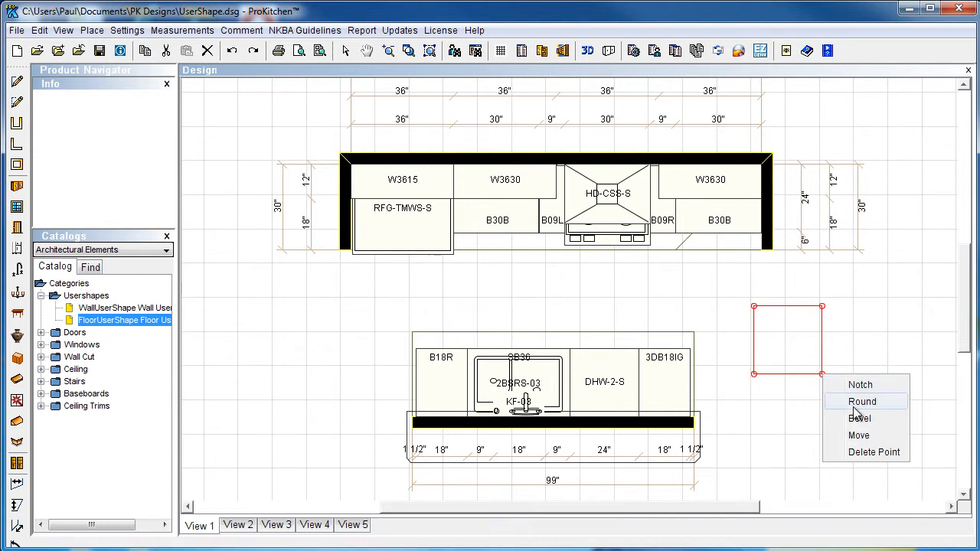
{"action": "left_click", "coordinate": [862, 401]}
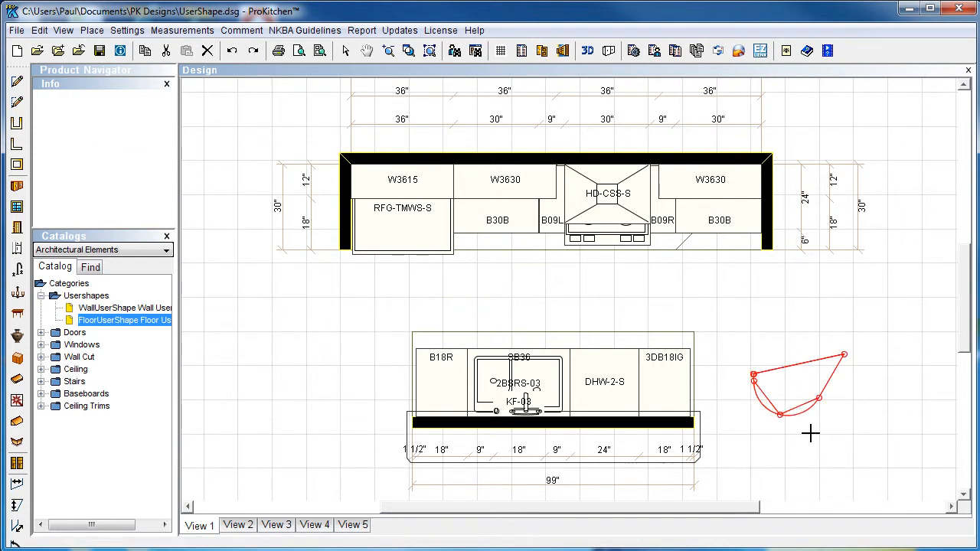
{"action": "right_click", "coordinate": [796, 391]}
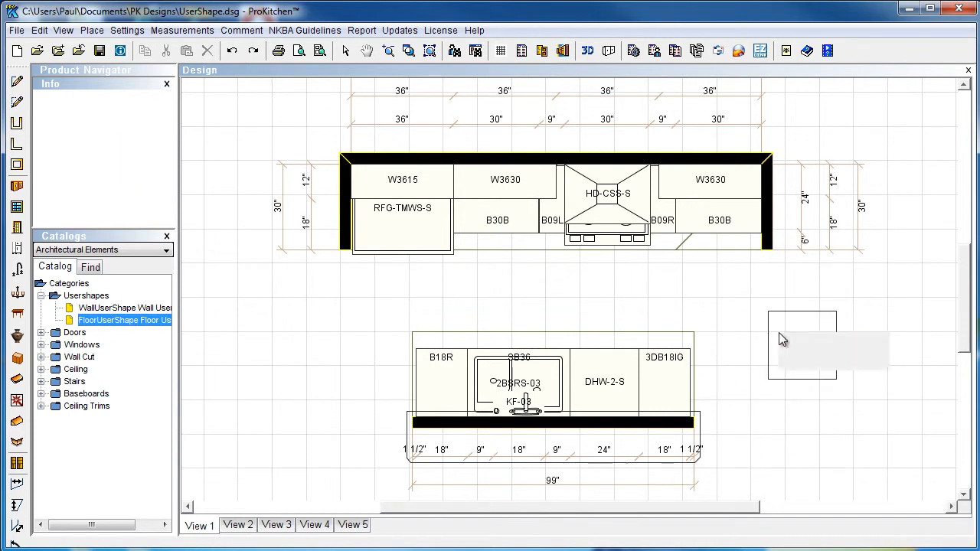
Step: Round the floor shape's corner points into a circle and bring up its attributes
{"action": "right_click", "coordinate": [802, 346]}
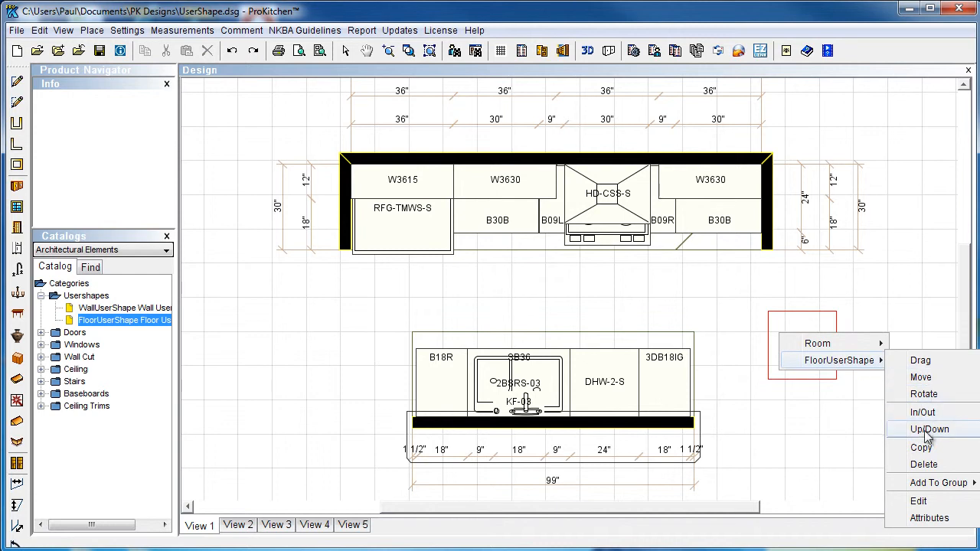
{"action": "mouse_move", "coordinate": [923, 502]}
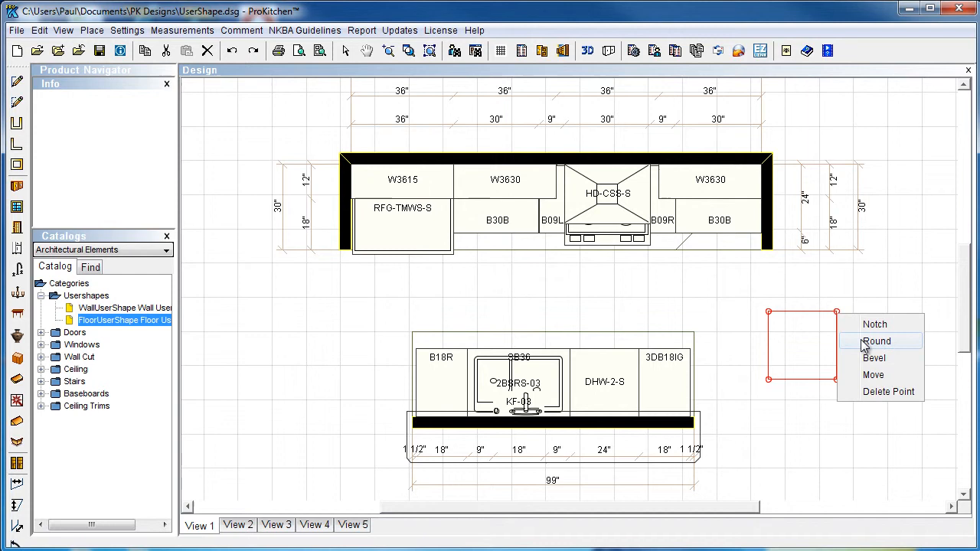
{"action": "left_click", "coordinate": [876, 340]}
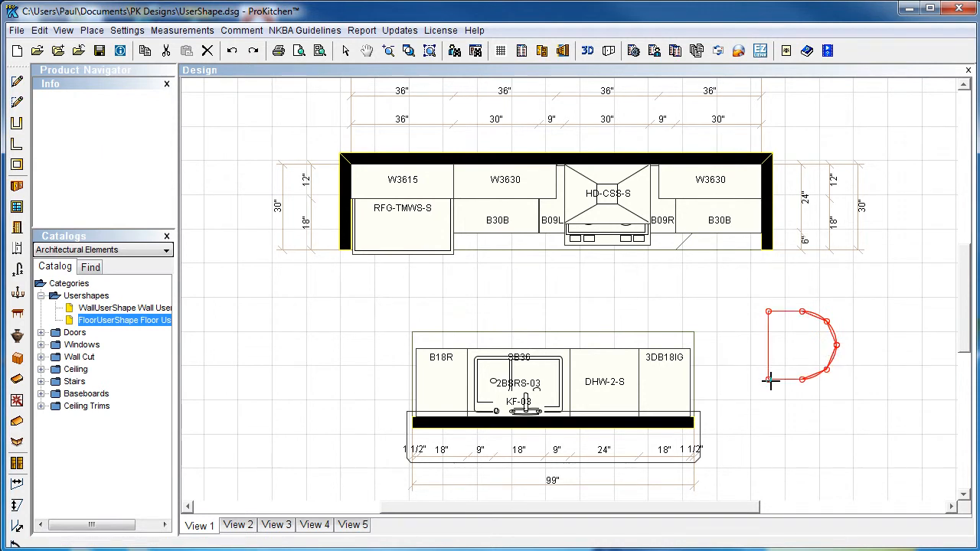
{"action": "right_click", "coordinate": [769, 380]}
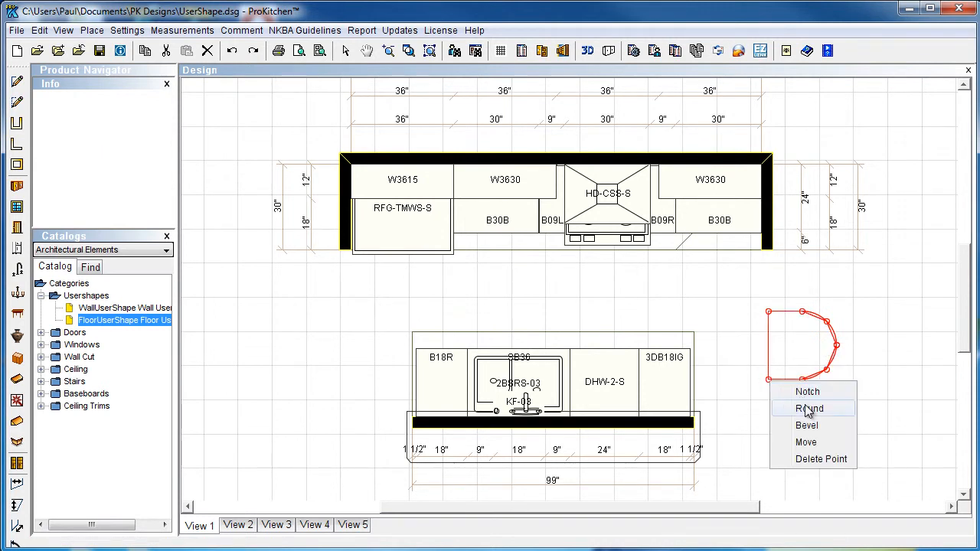
{"action": "left_click", "coordinate": [808, 408]}
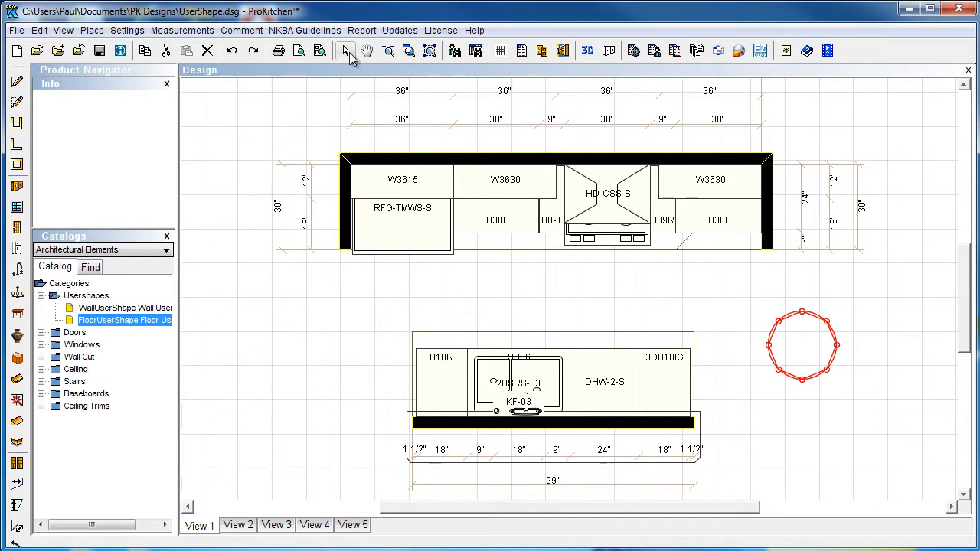
{"action": "right_click", "coordinate": [803, 343]}
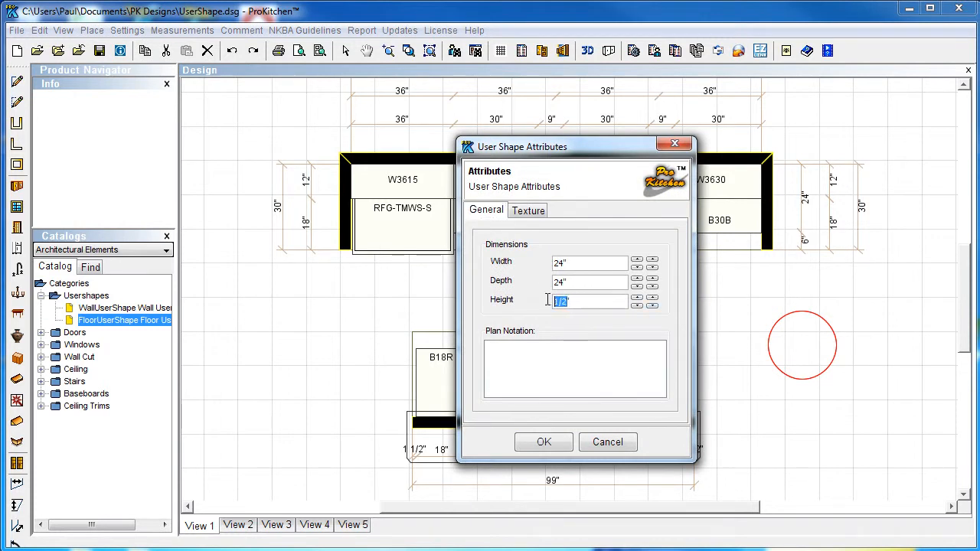
Step: Set the round user shape's height to 96 inches
{"action": "type", "text": "96\""}
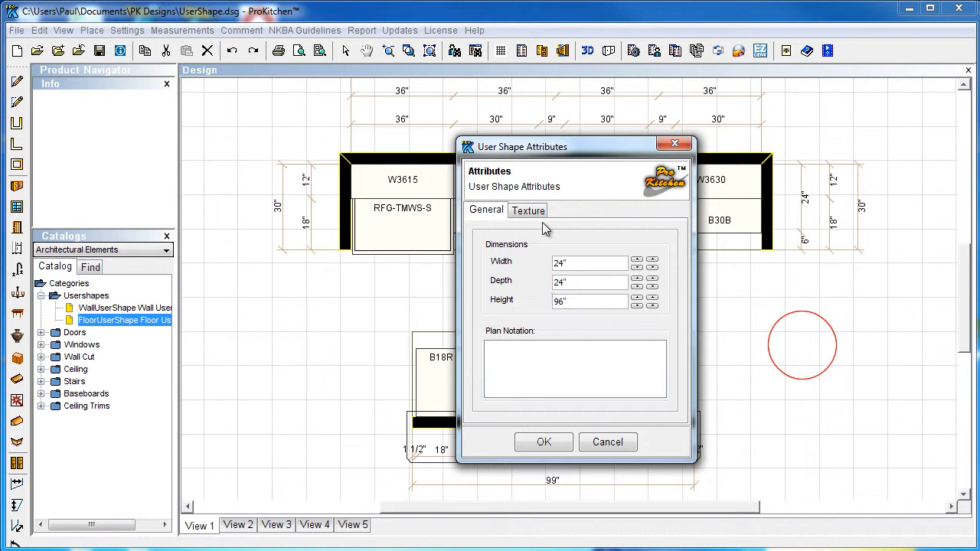
{"action": "left_click", "coordinate": [526, 210]}
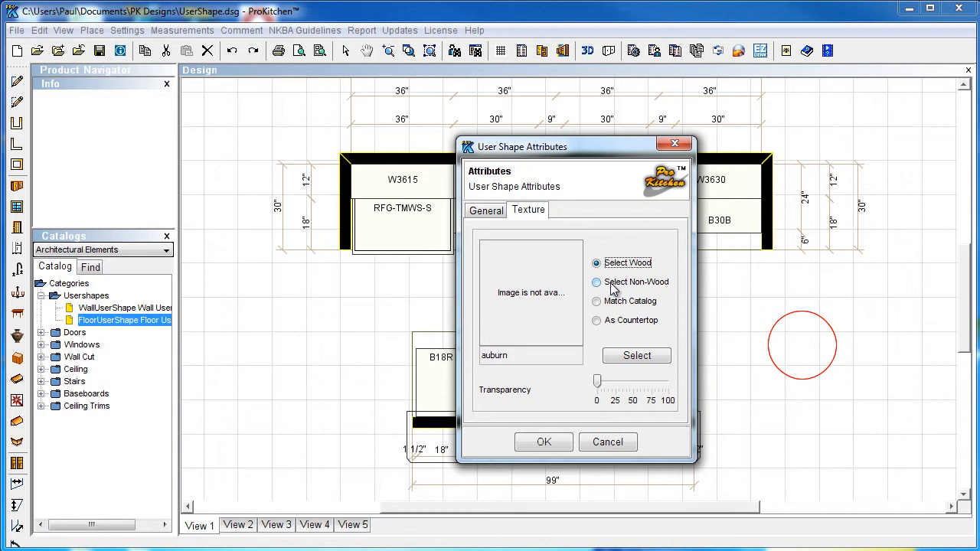
Step: Apply the non-wood Granite #004 texture from Favorites to the round shape and confirm
{"action": "left_click", "coordinate": [597, 282]}
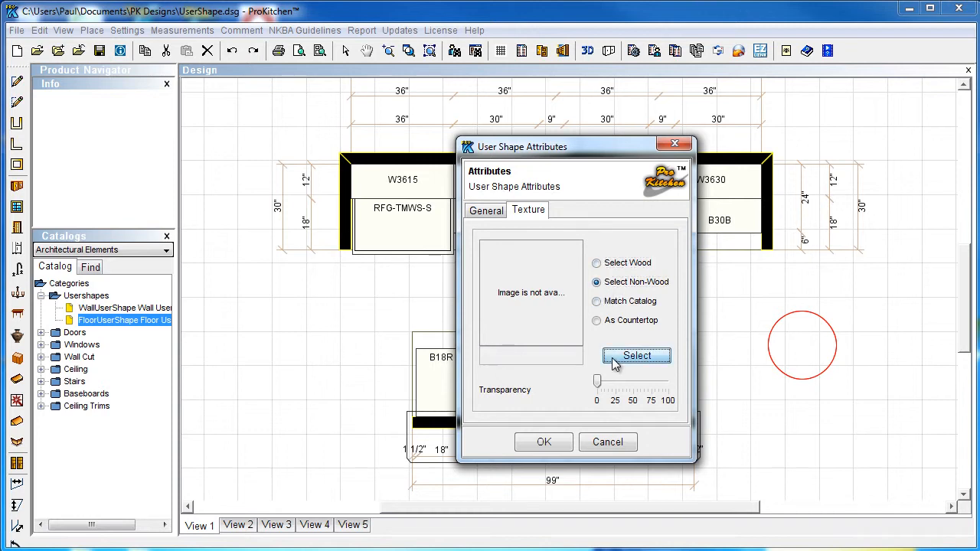
{"action": "left_click", "coordinate": [637, 355]}
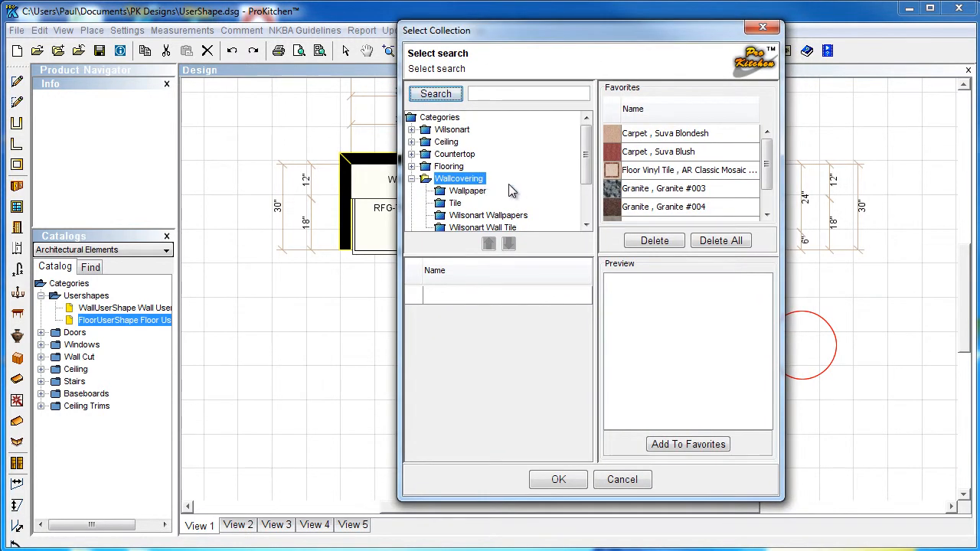
{"action": "mouse_move", "coordinate": [496, 184]}
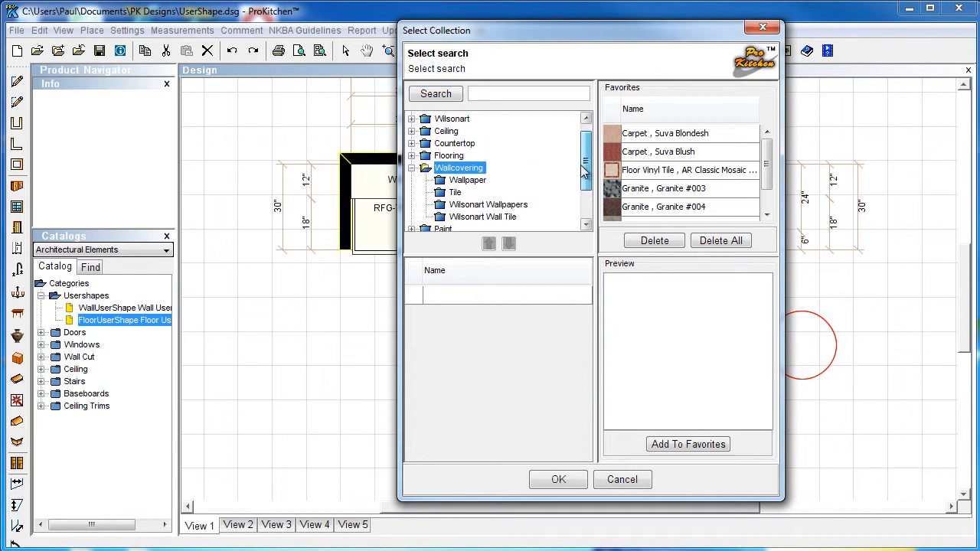
{"action": "left_click", "coordinate": [665, 207]}
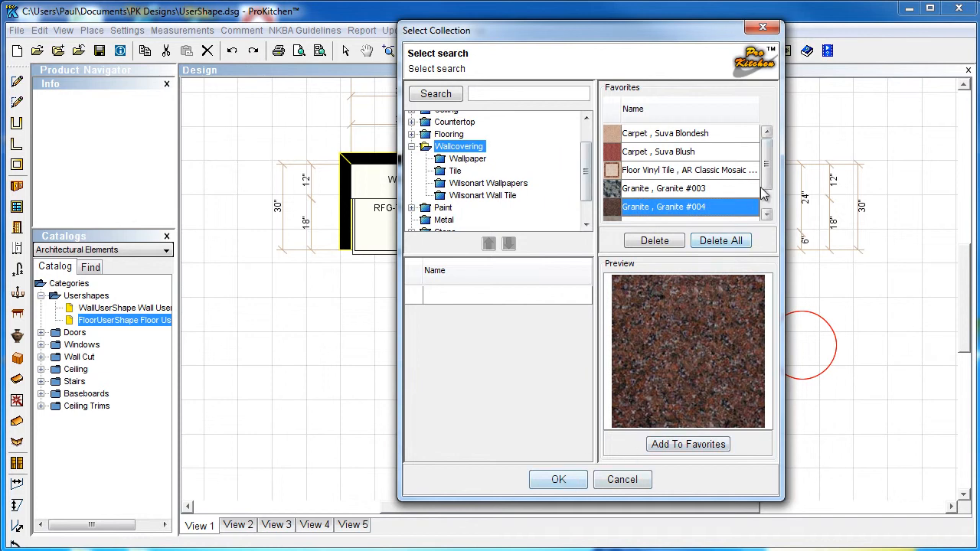
{"action": "scroll", "scroll_direction": "down", "scroll_amount": 3}
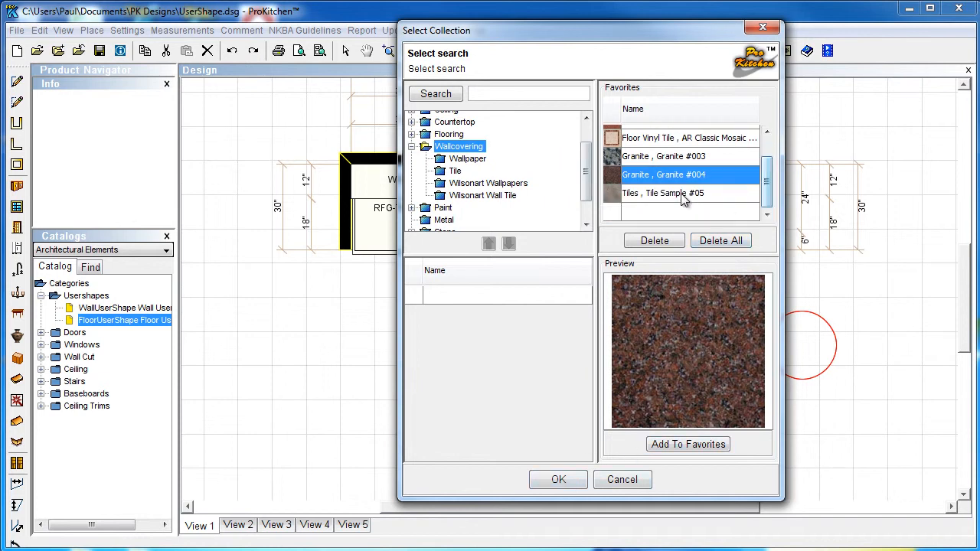
{"action": "left_click", "coordinate": [558, 479]}
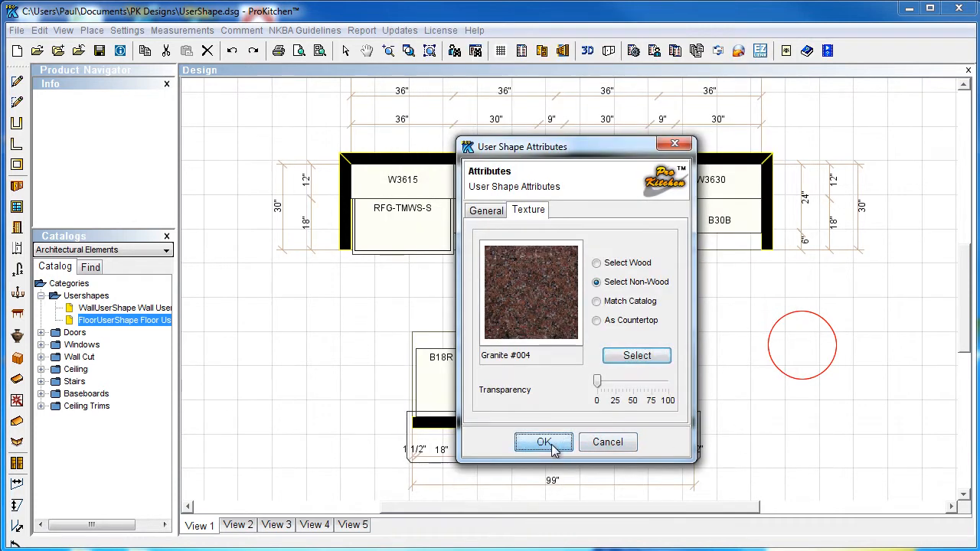
{"action": "left_click", "coordinate": [544, 441]}
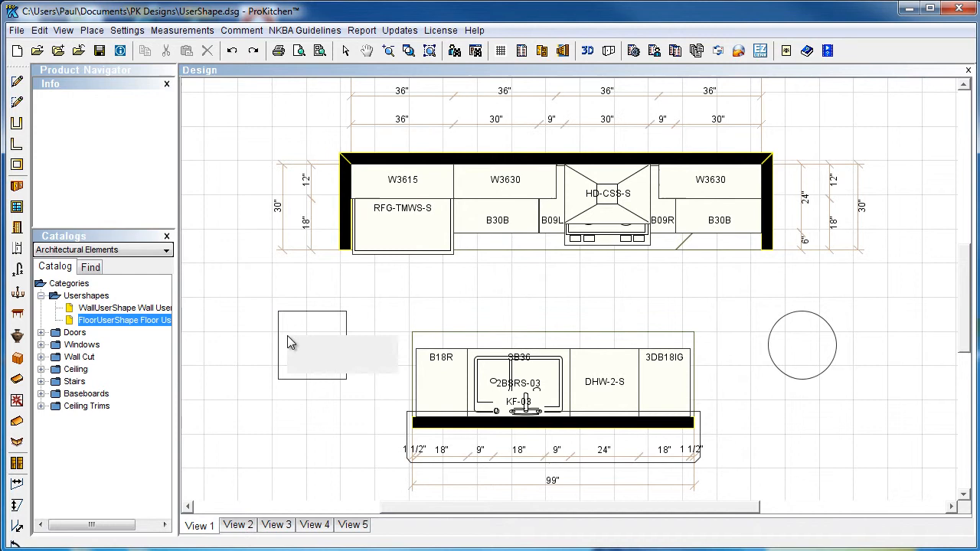
Step: Set the square shape's attributes to 36 inches wide, 1 inch deep and 84 inches tall
{"action": "right_click", "coordinate": [309, 340]}
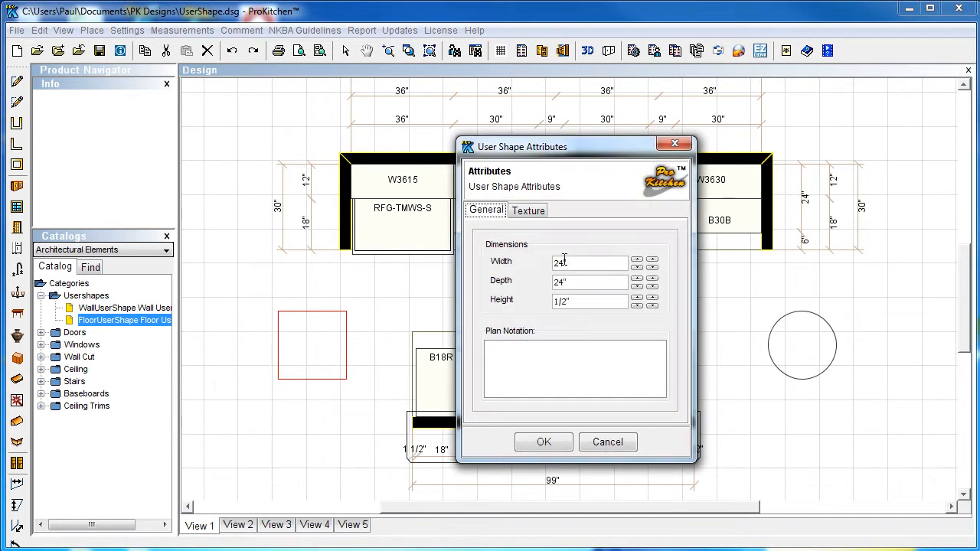
{"action": "triple_click", "coordinate": [590, 262]}
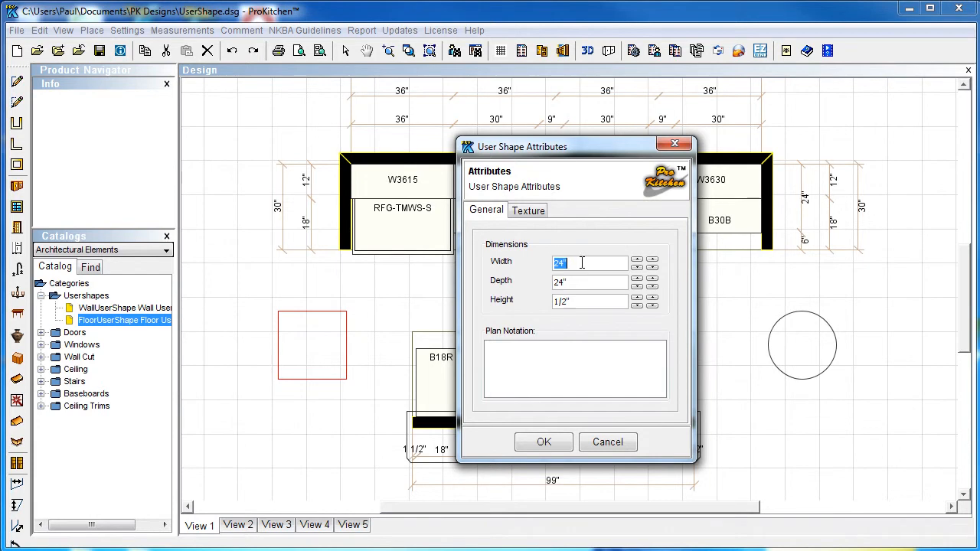
{"action": "type", "text": "1"}
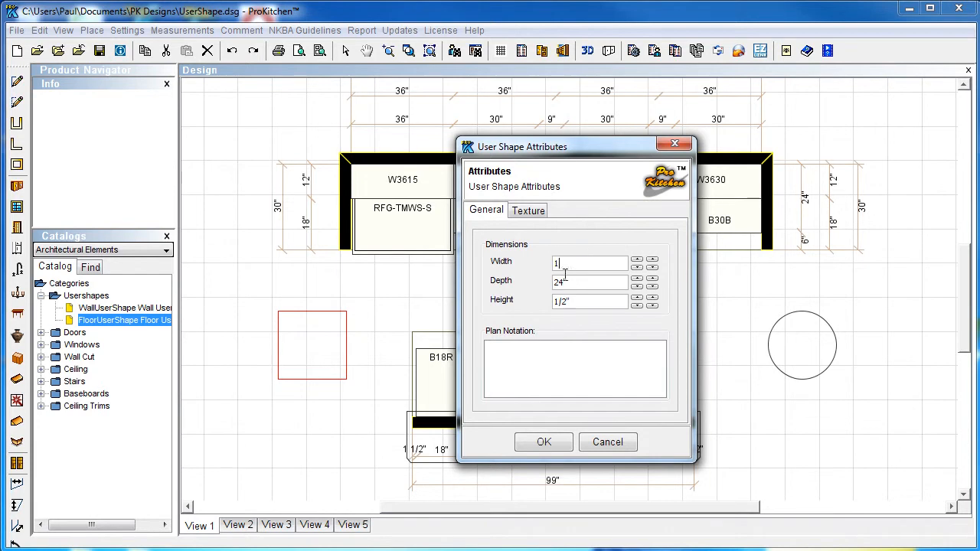
{"action": "left_click", "coordinate": [590, 281]}
{"action": "type", "text": "36"}
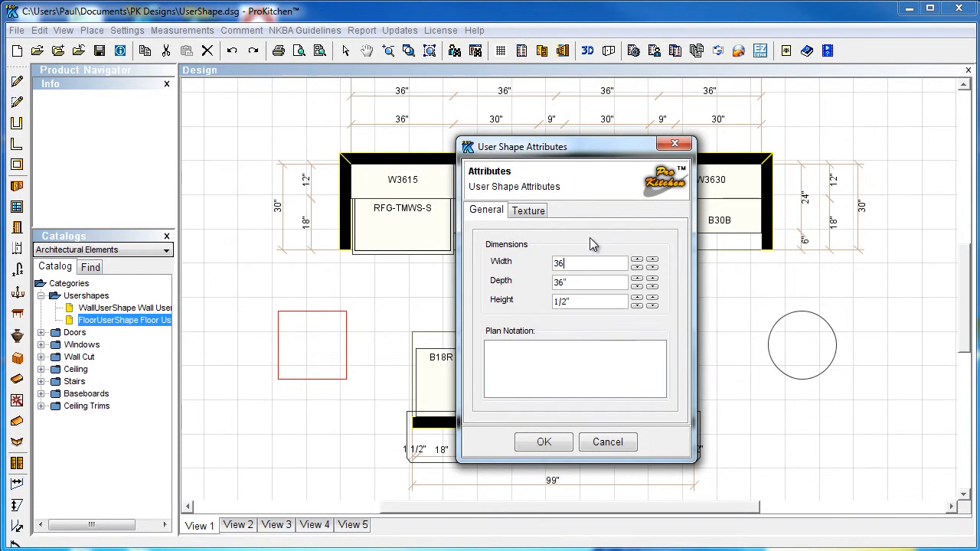
{"action": "triple_click", "coordinate": [590, 280]}
{"action": "type", "text": "1"}
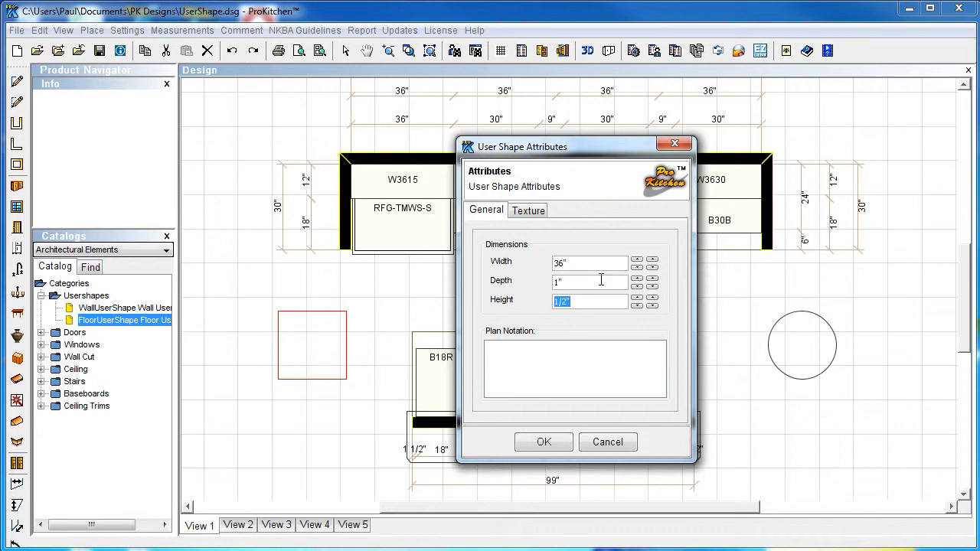
{"action": "type", "text": "84"}
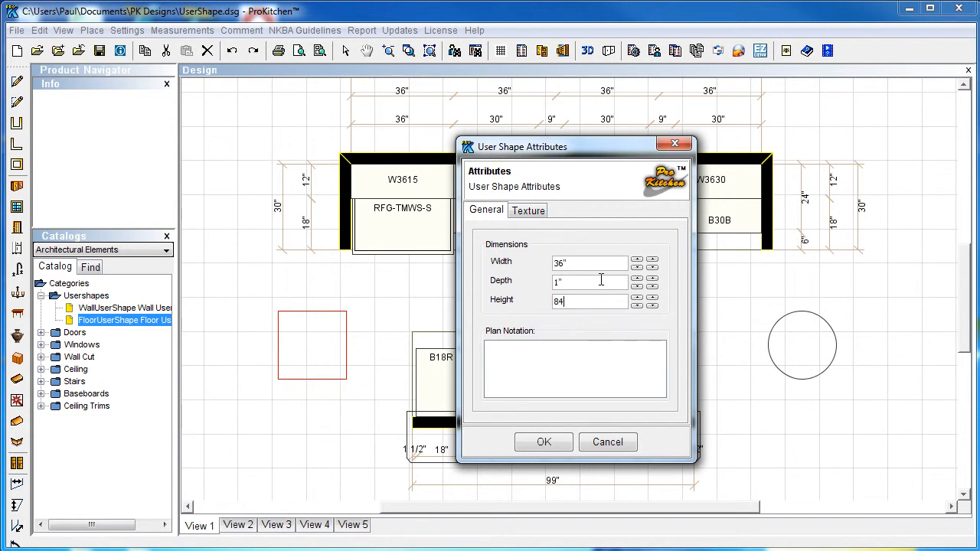
{"action": "left_click", "coordinate": [527, 210]}
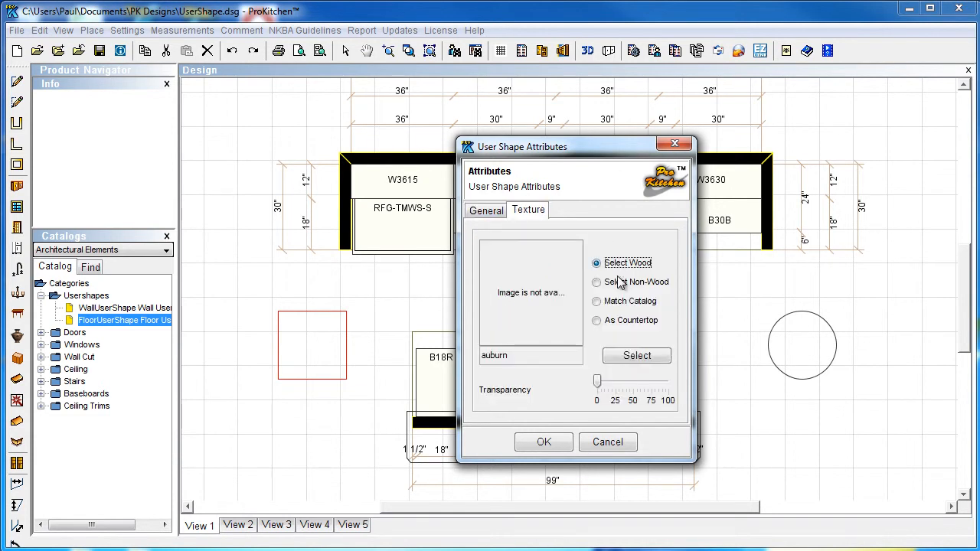
Step: Give the square shape a non-wood blue swatch from the Paint > Palette Blue collection
{"action": "left_click", "coordinate": [598, 282]}
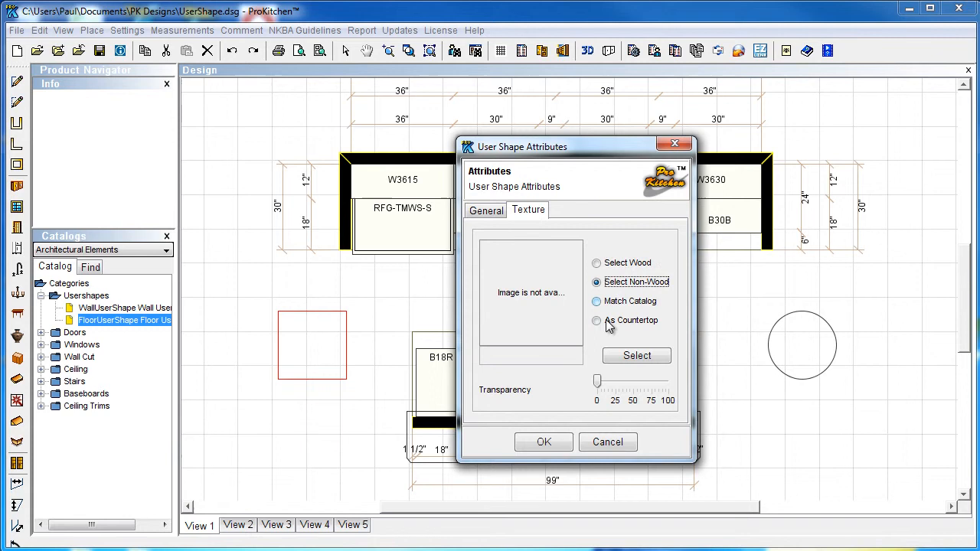
{"action": "left_click", "coordinate": [637, 356]}
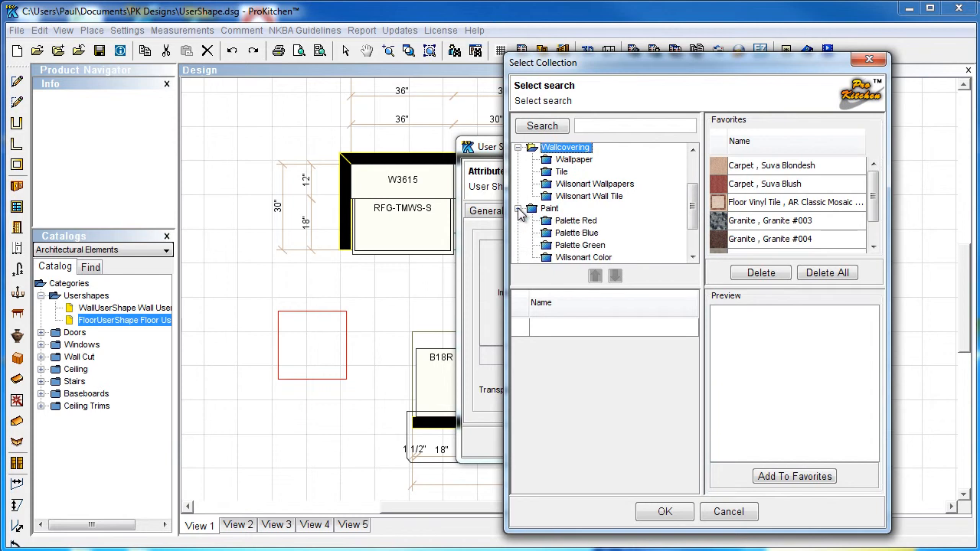
{"action": "left_click", "coordinate": [576, 233]}
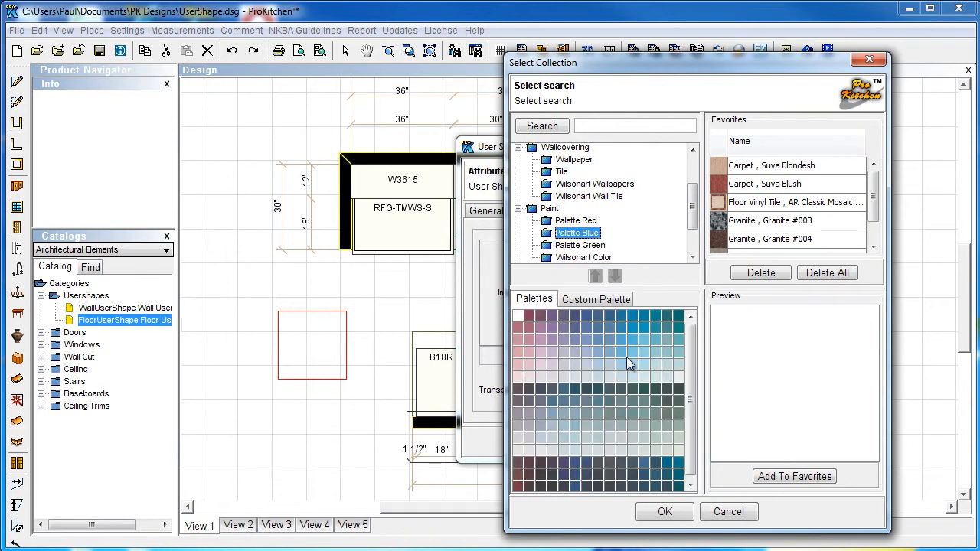
{"action": "mouse_move", "coordinate": [630, 331]}
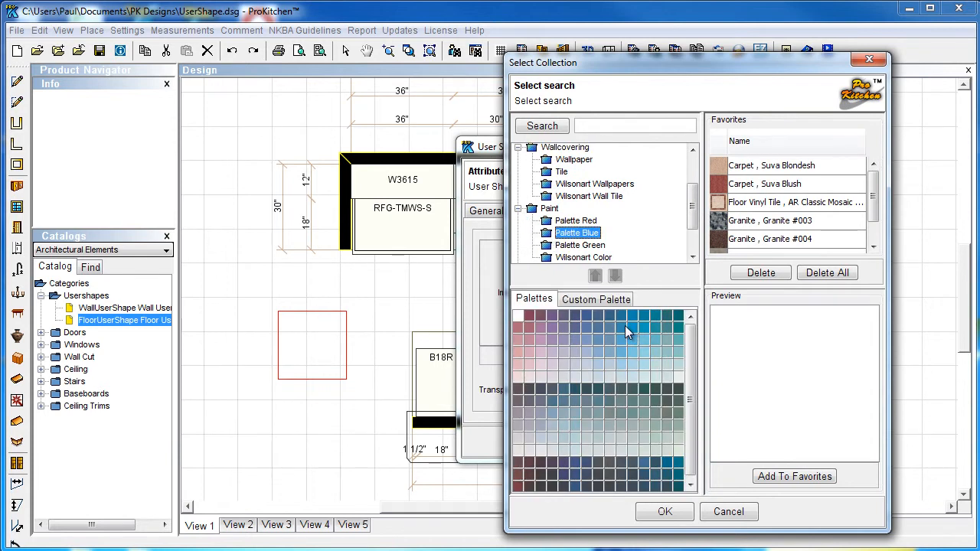
{"action": "left_click", "coordinate": [641, 322]}
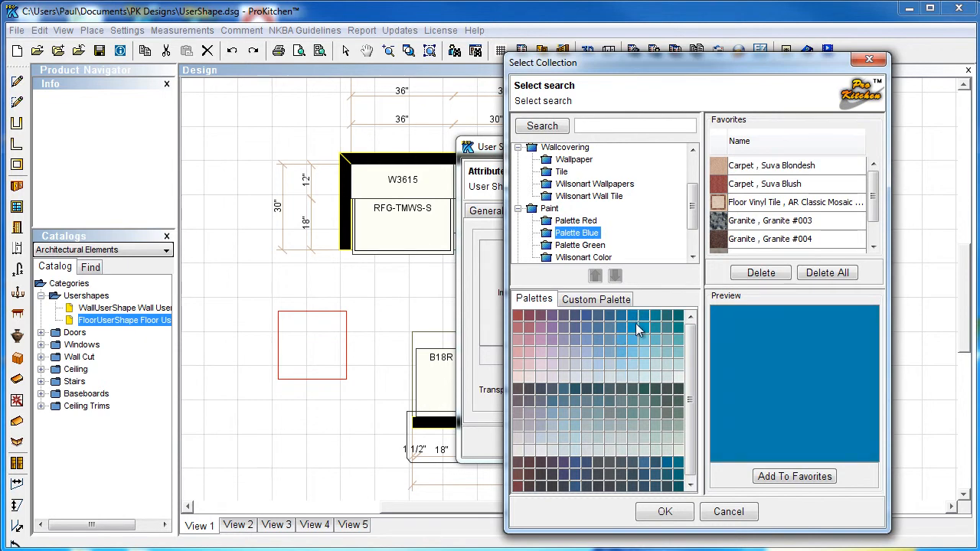
{"action": "left_click", "coordinate": [664, 511]}
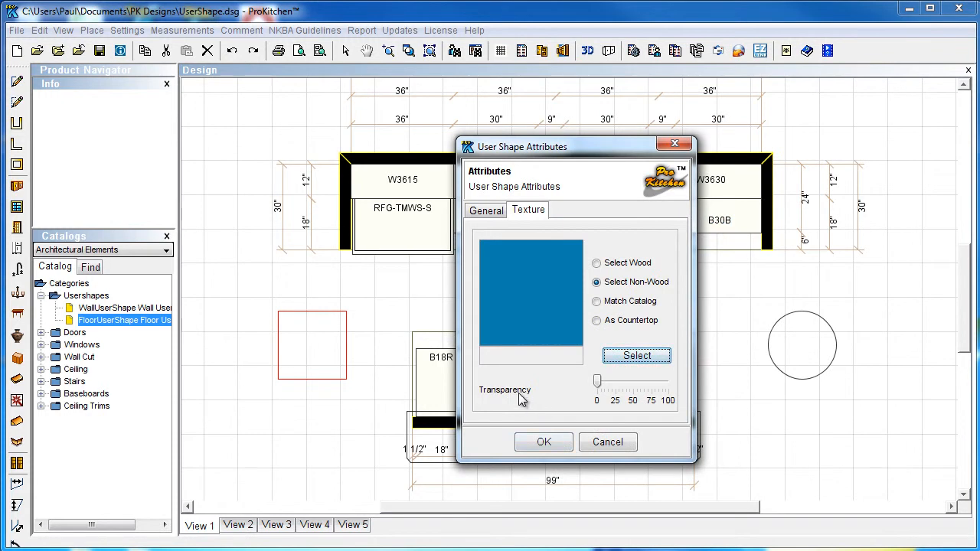
Step: Raise the Transparency slider so the blue panel becomes partly see-through
{"action": "left_click_drag", "start_coordinate": [597, 382], "coordinate": [618, 386]}
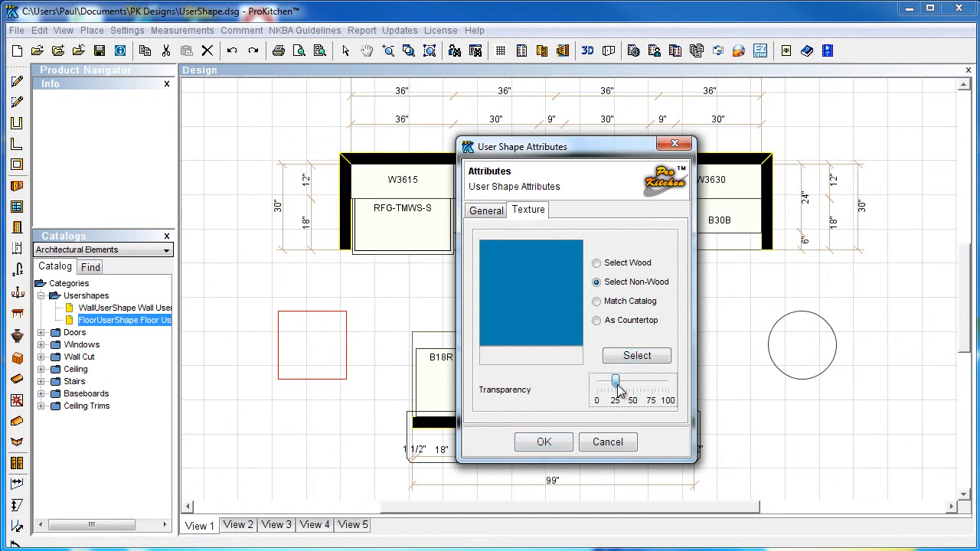
{"action": "left_click_drag", "start_coordinate": [619, 382], "coordinate": [651, 383]}
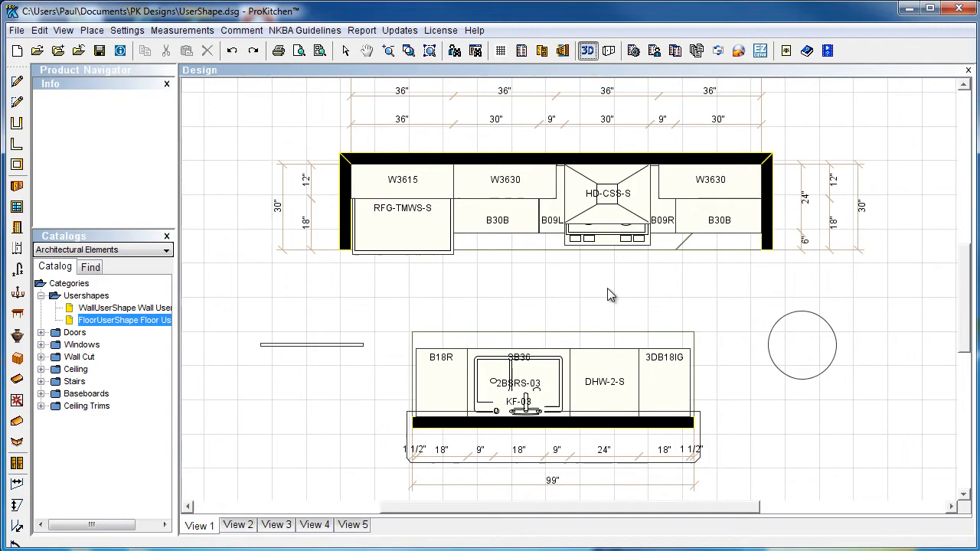
Step: View the kitchen in 3D with the granite column and translucent blue panel
{"action": "left_click", "coordinate": [588, 50]}
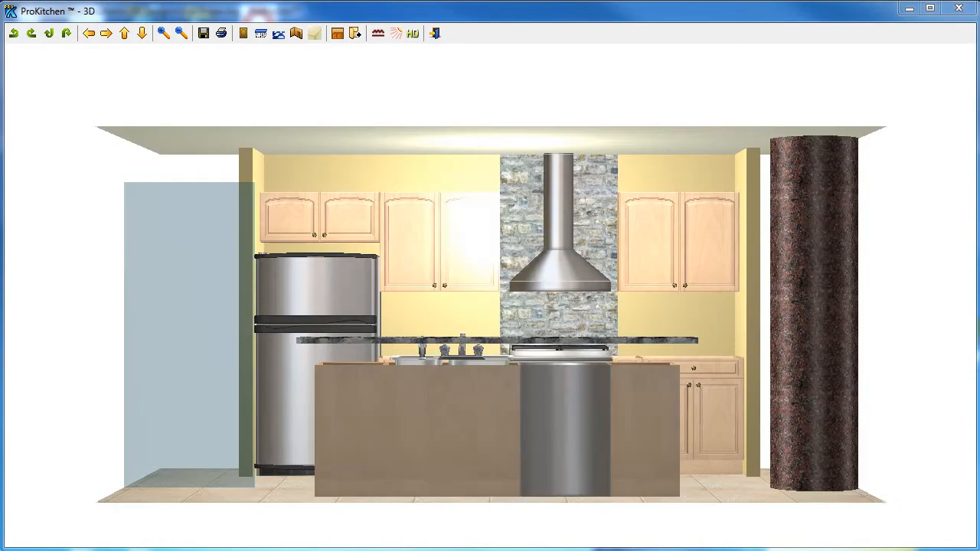
{"action": "mouse_move", "coordinate": [810, 289]}
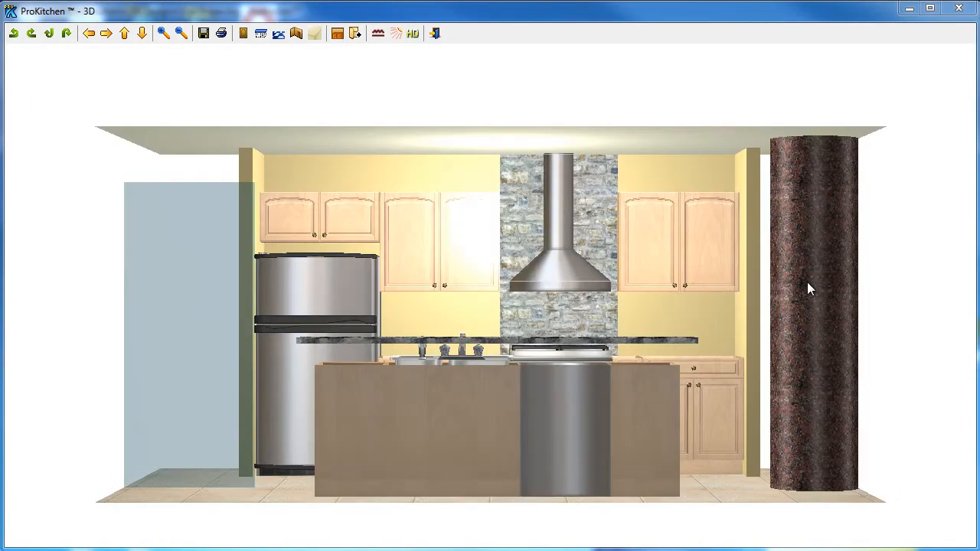